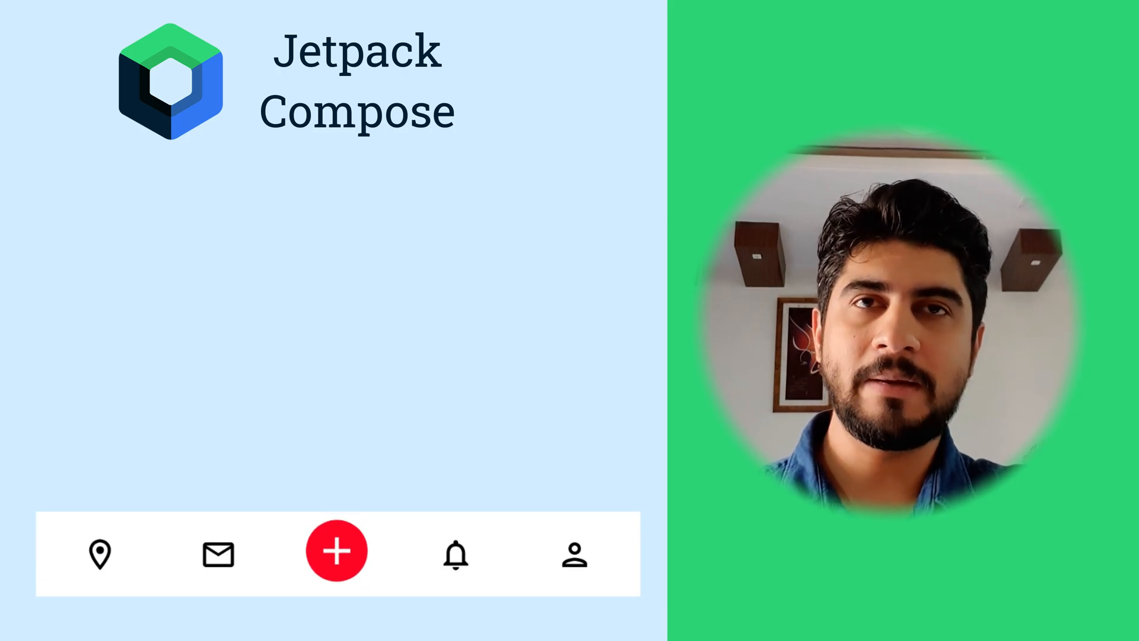
Step: Place the cursor in FloatingBottomActionMenu's Box modifier code
left_click(336, 550)
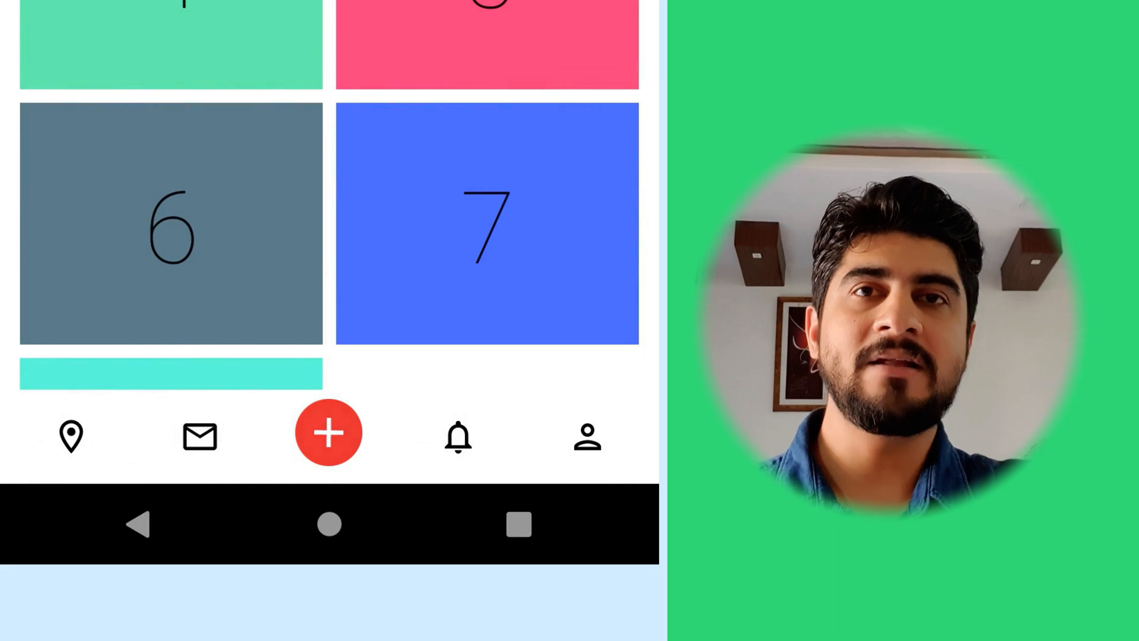
left_click(328, 433)
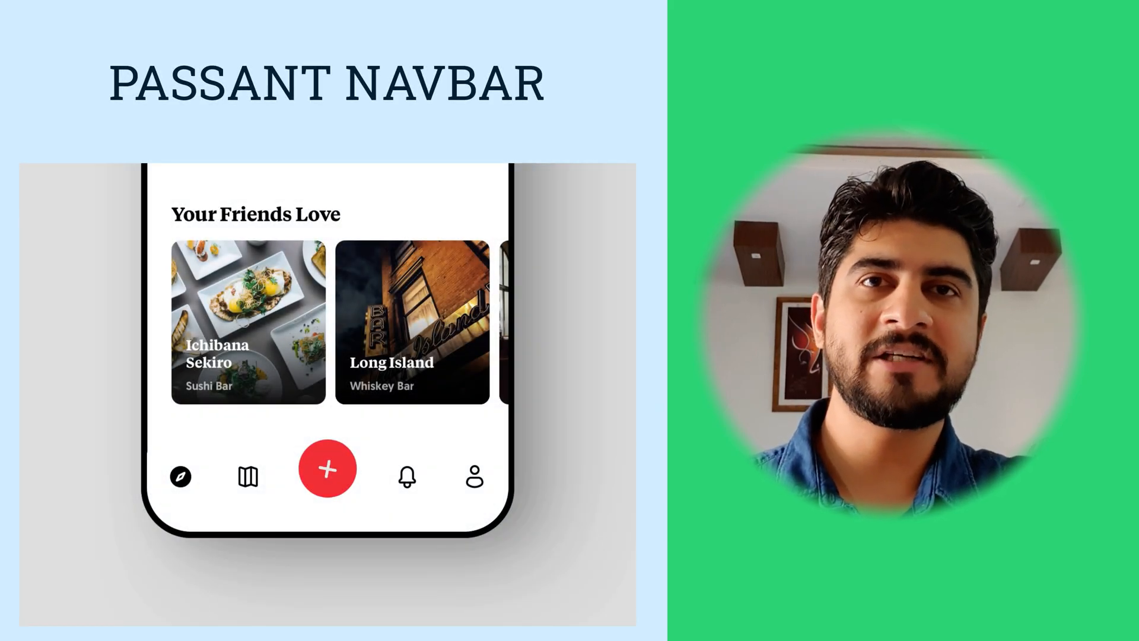
left_click(328, 468)
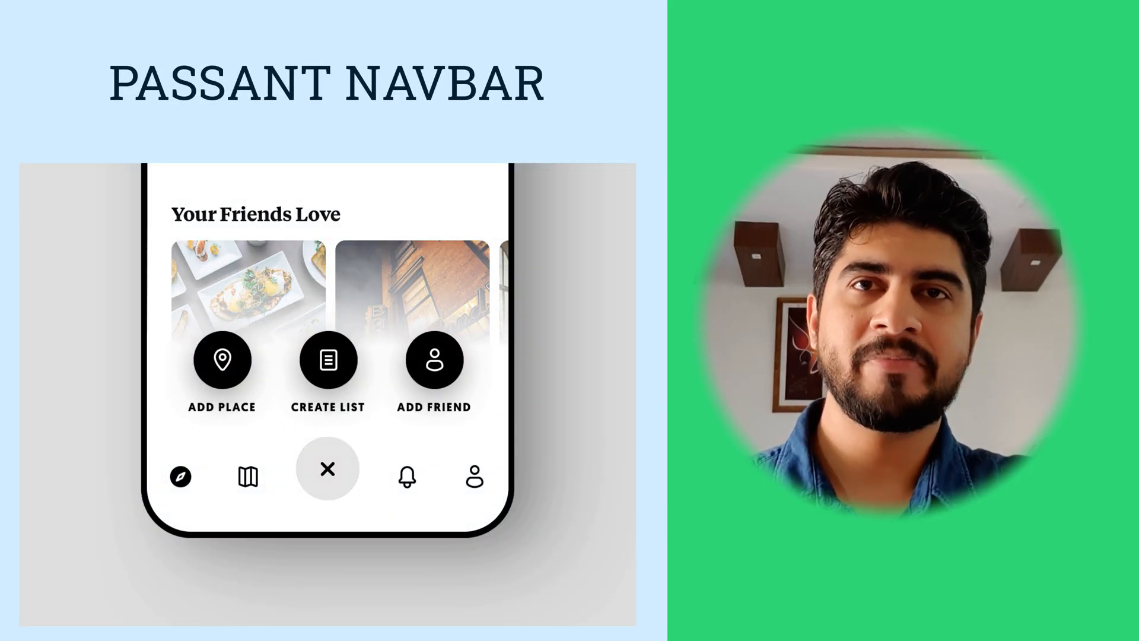
left_click(328, 468)
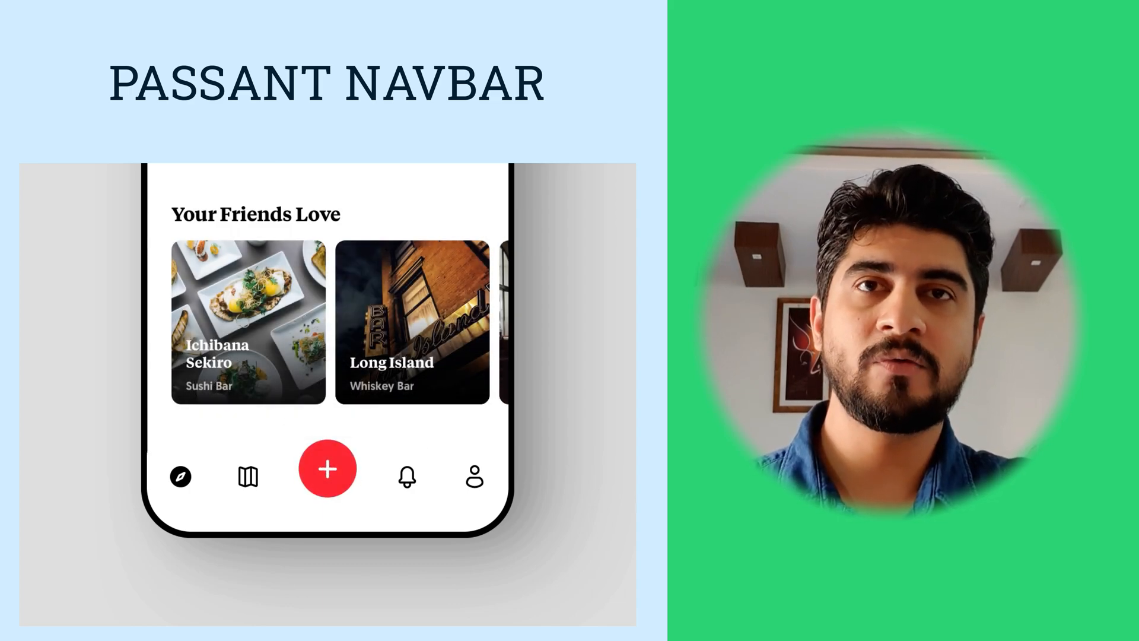
left_click(328, 468)
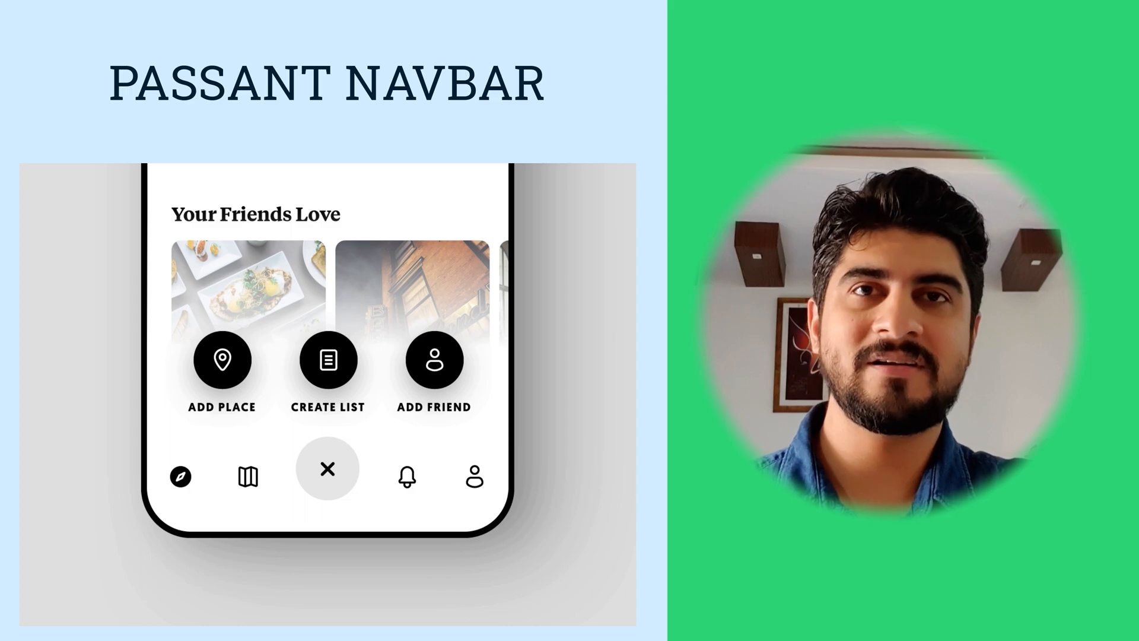
left_click(327, 469)
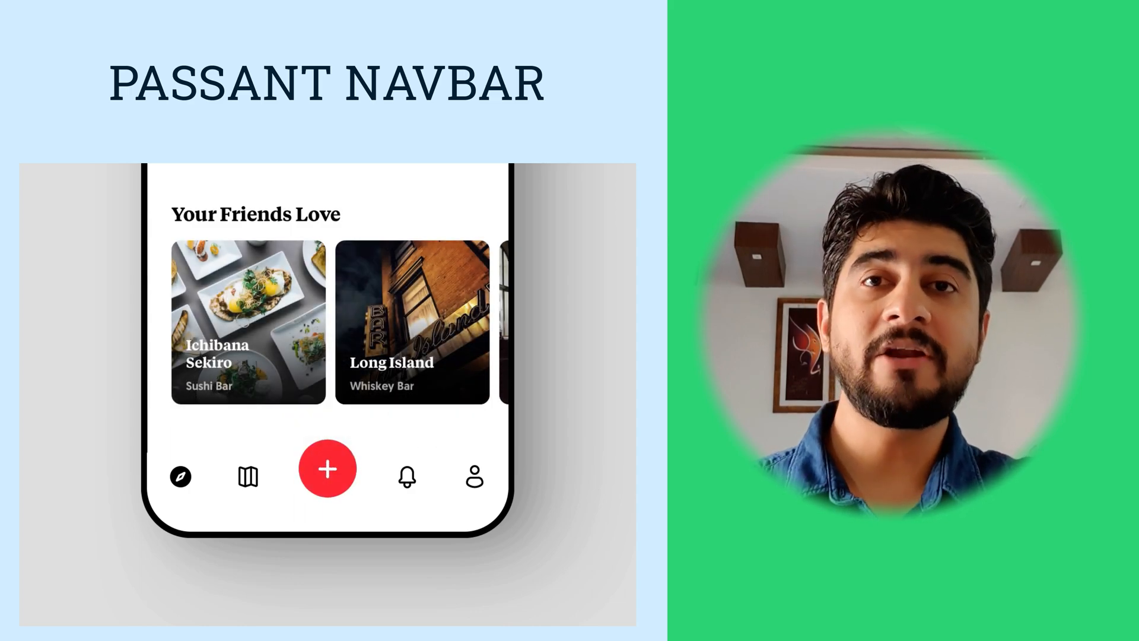
left_click(327, 468)
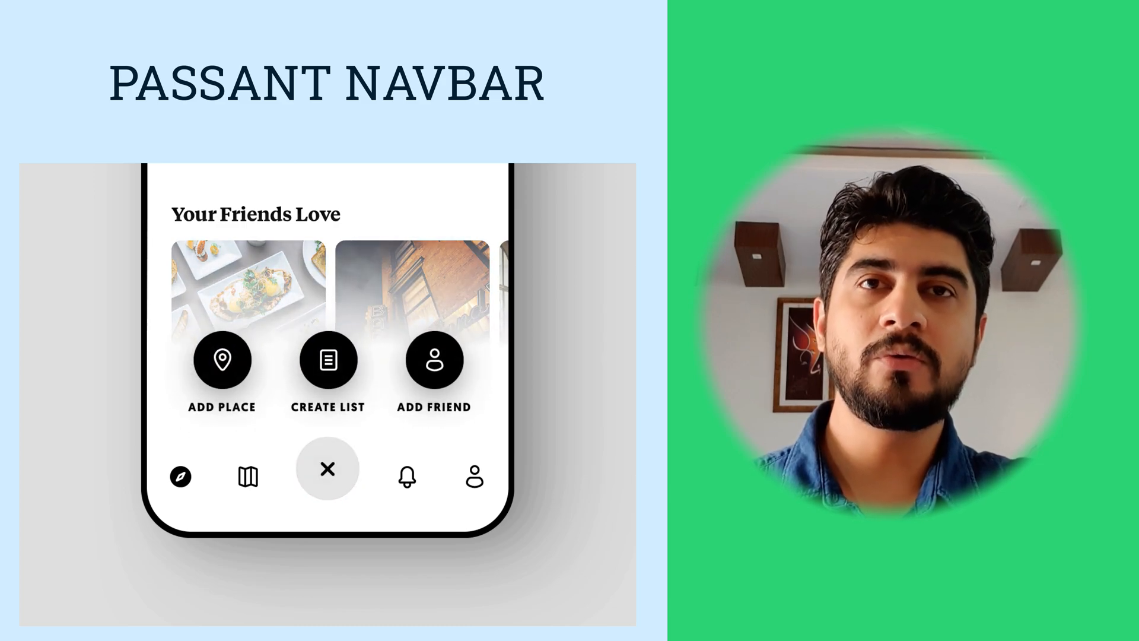
left_click(327, 468)
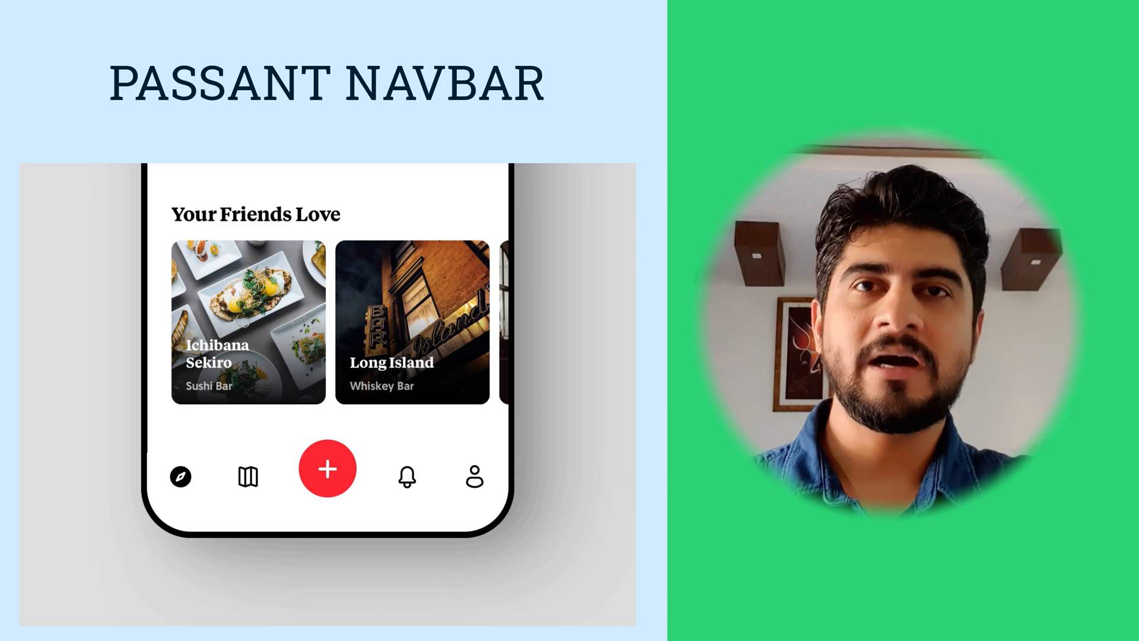
left_click(327, 468)
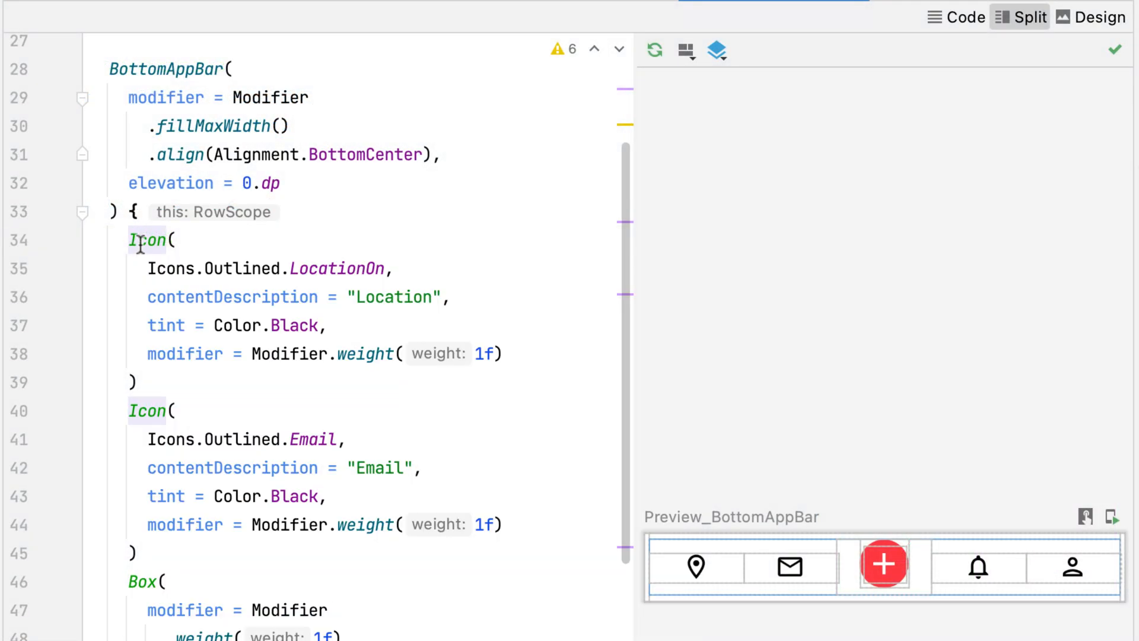
Step: Add a Brush.verticalGradient background with white stops fading to transparent
left_click(138, 410)
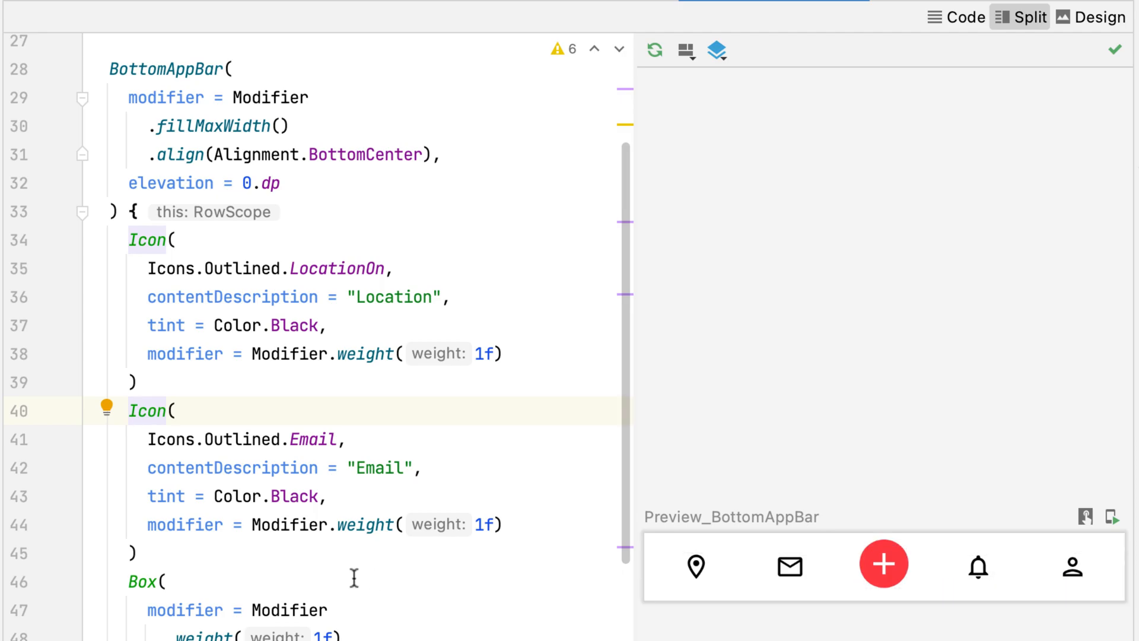
scroll("down", 3)
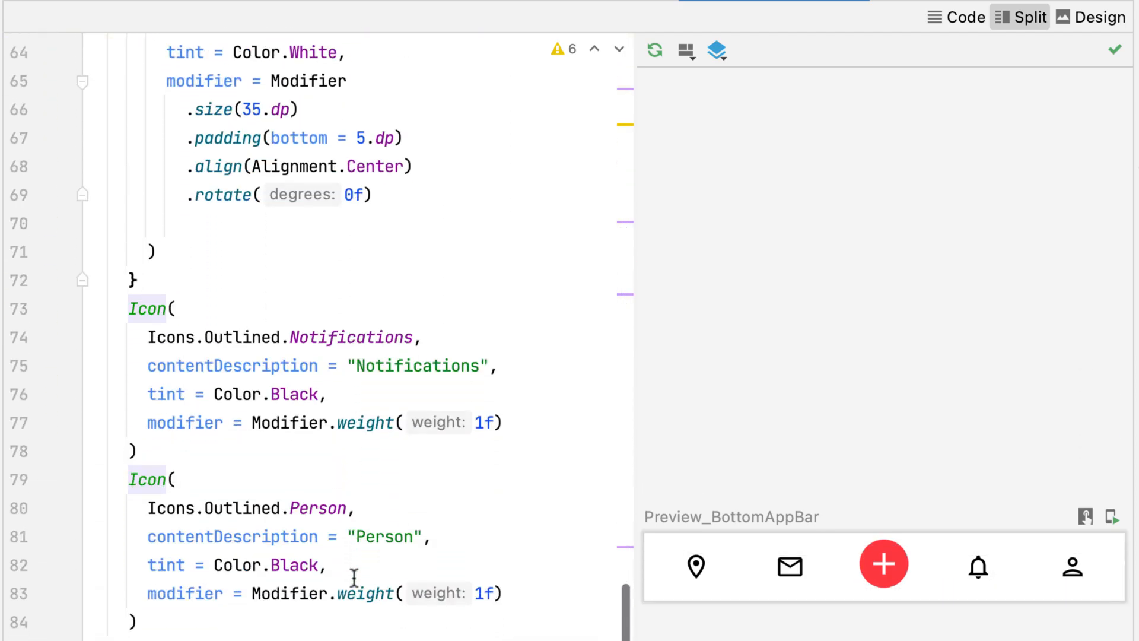
scroll("down", 3)
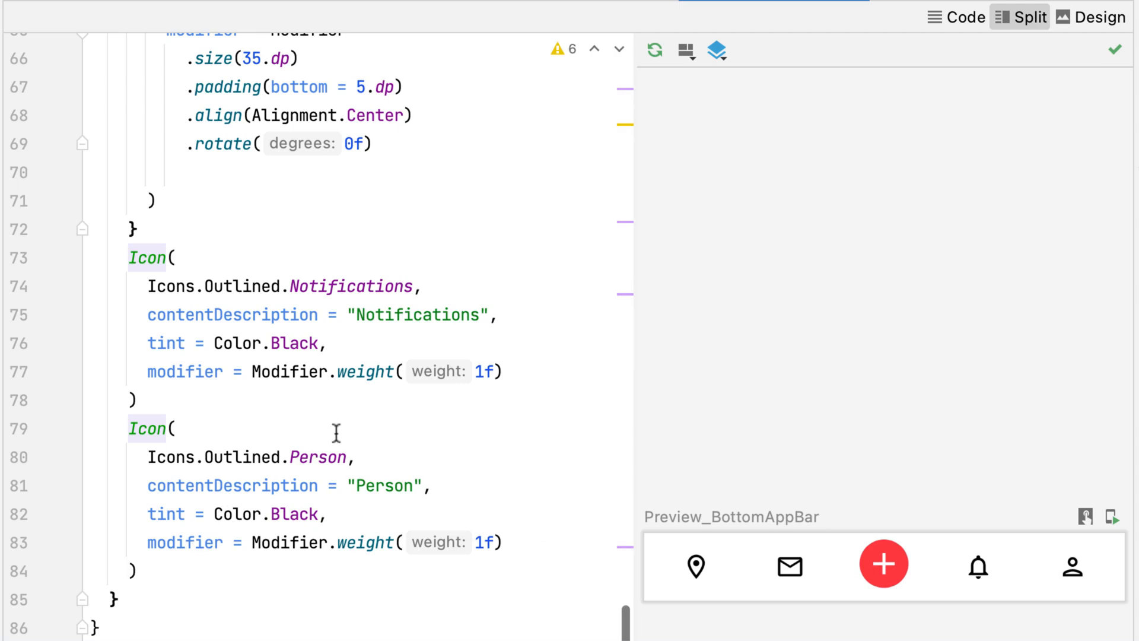
scroll("up", 3)
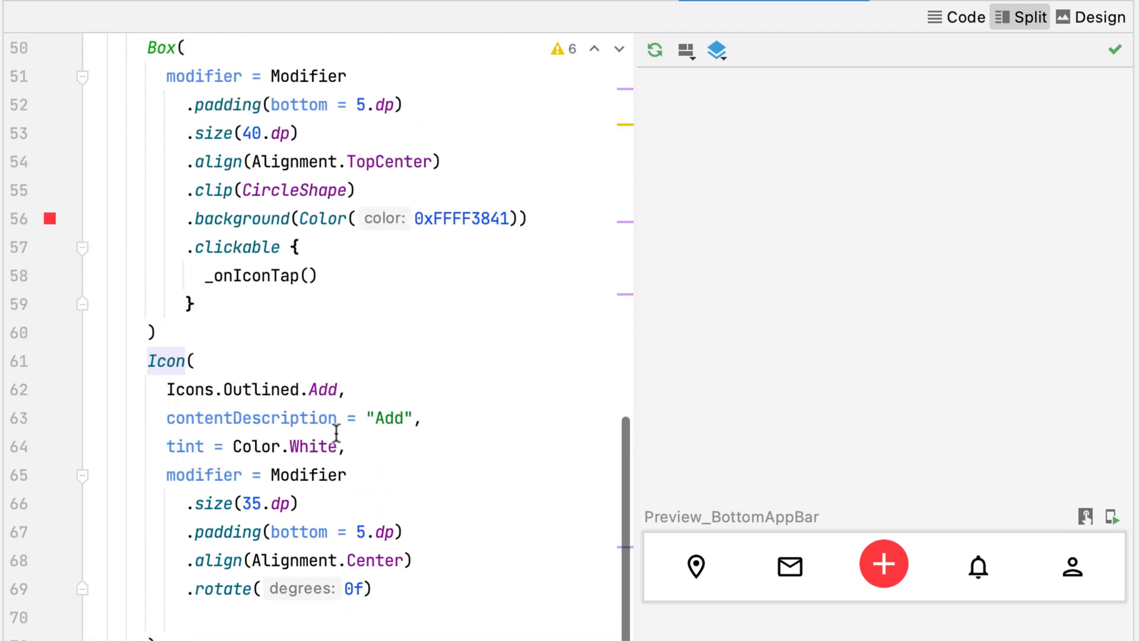
scroll("up", 3)
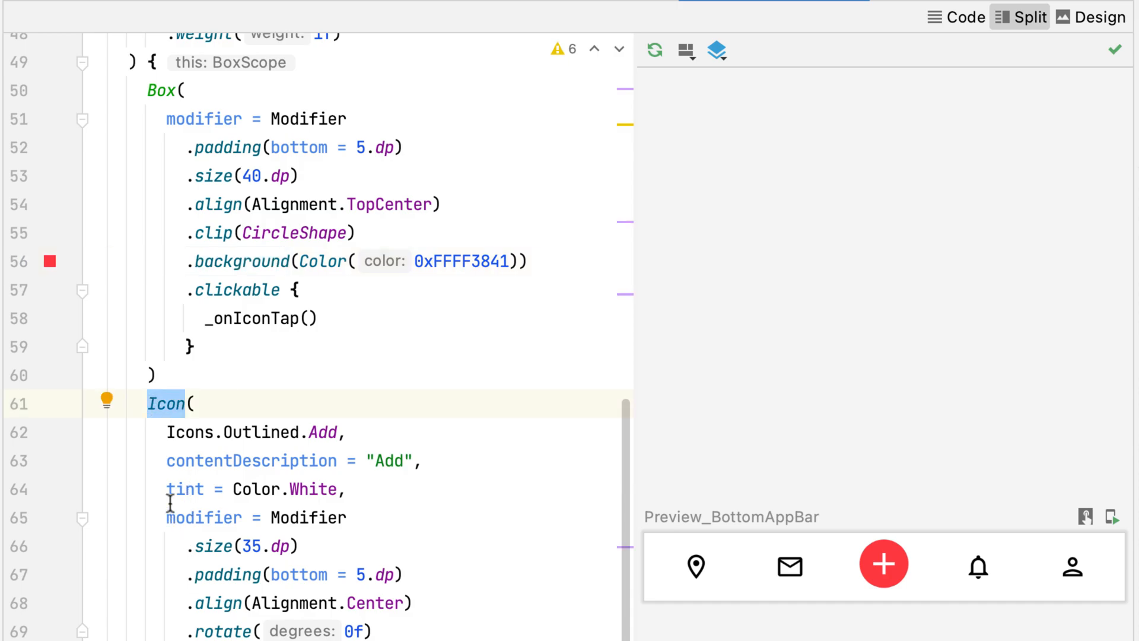
left_click(255, 489)
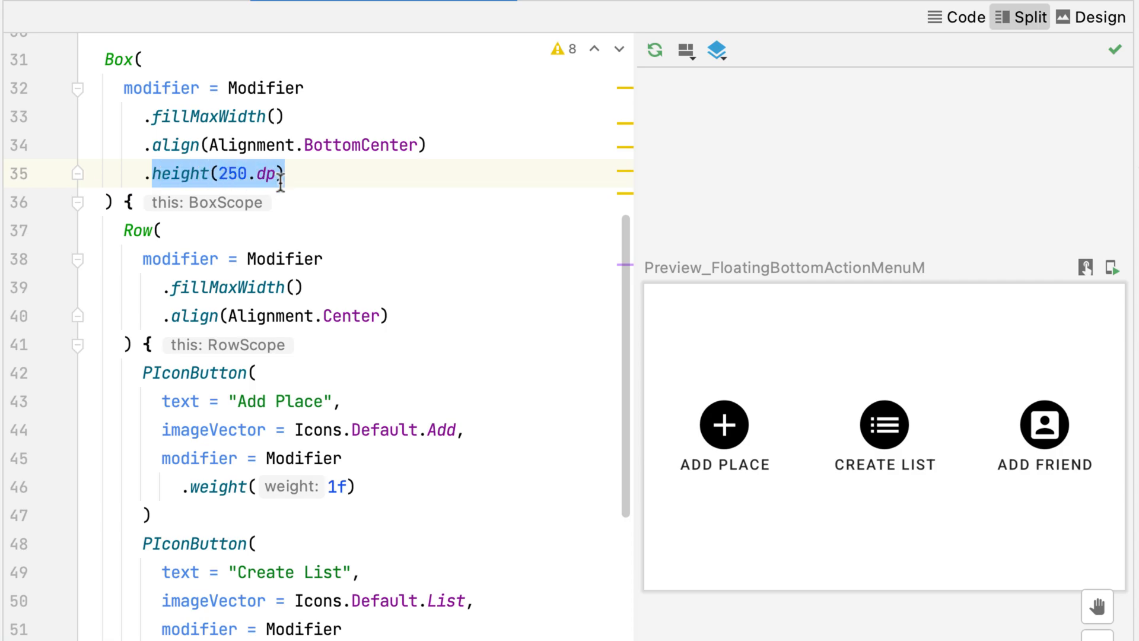
left_click(138, 230)
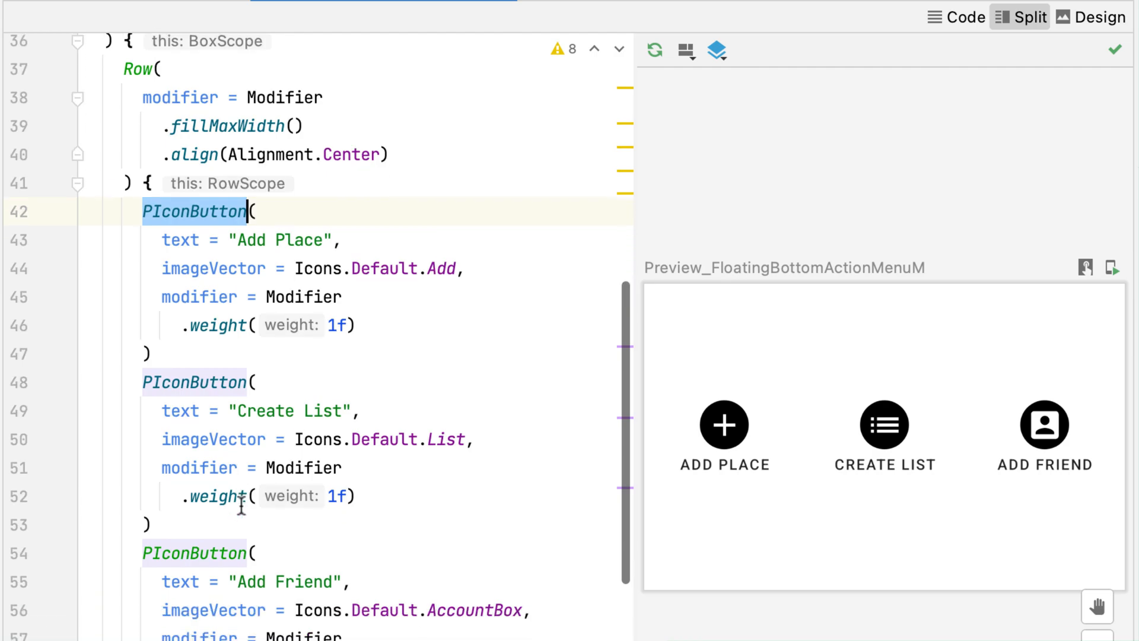
scroll("down", 3)
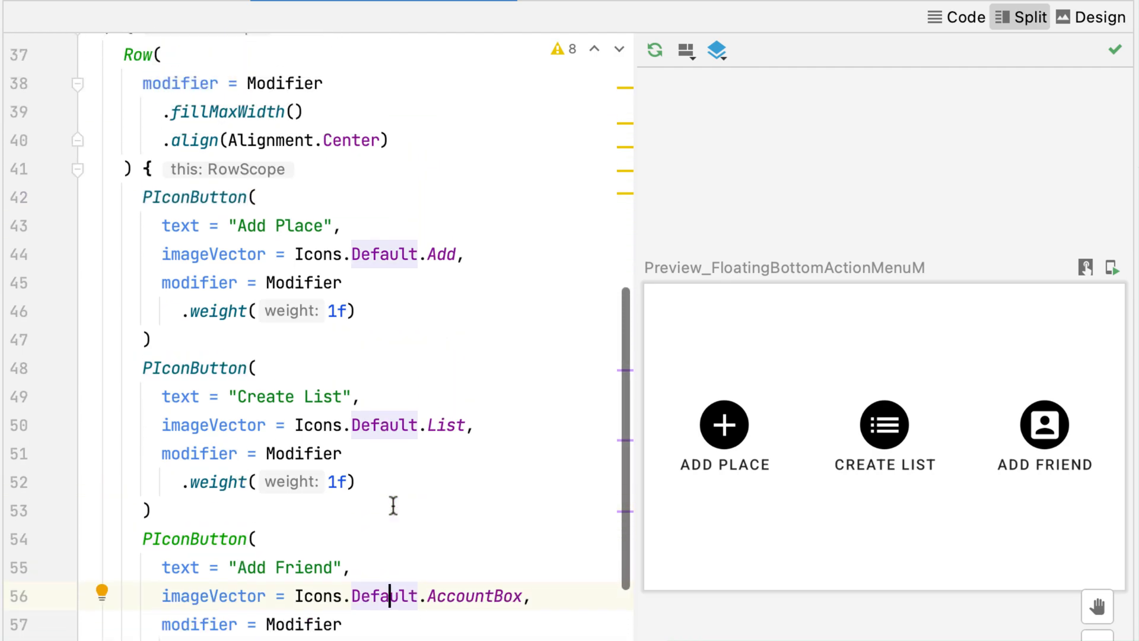
scroll("up", 3)
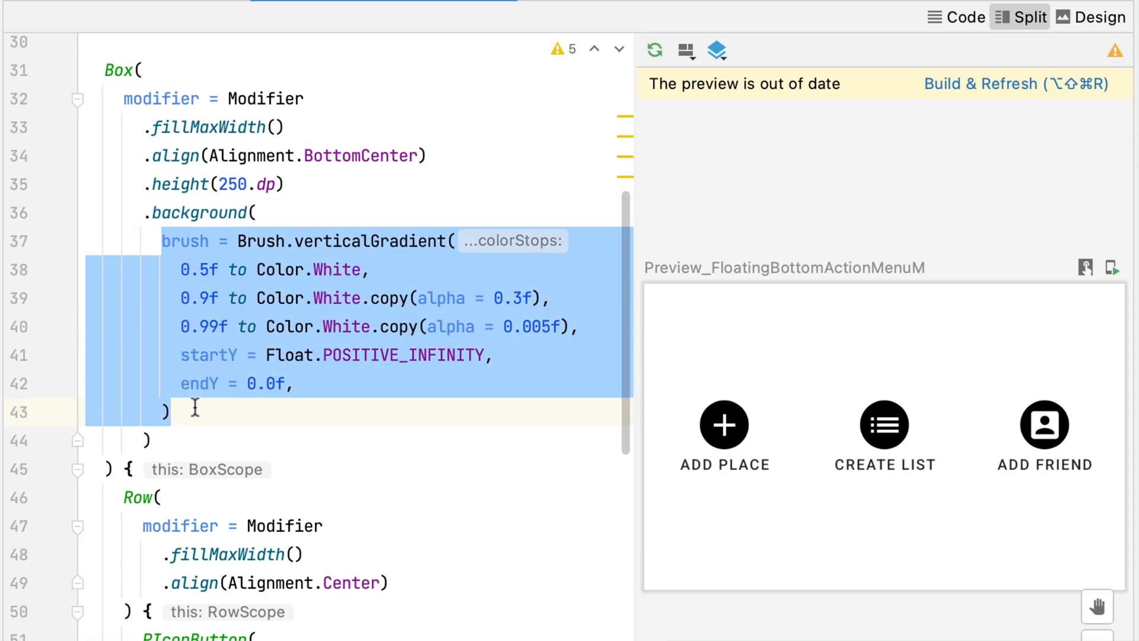
mouse_move(202, 279)
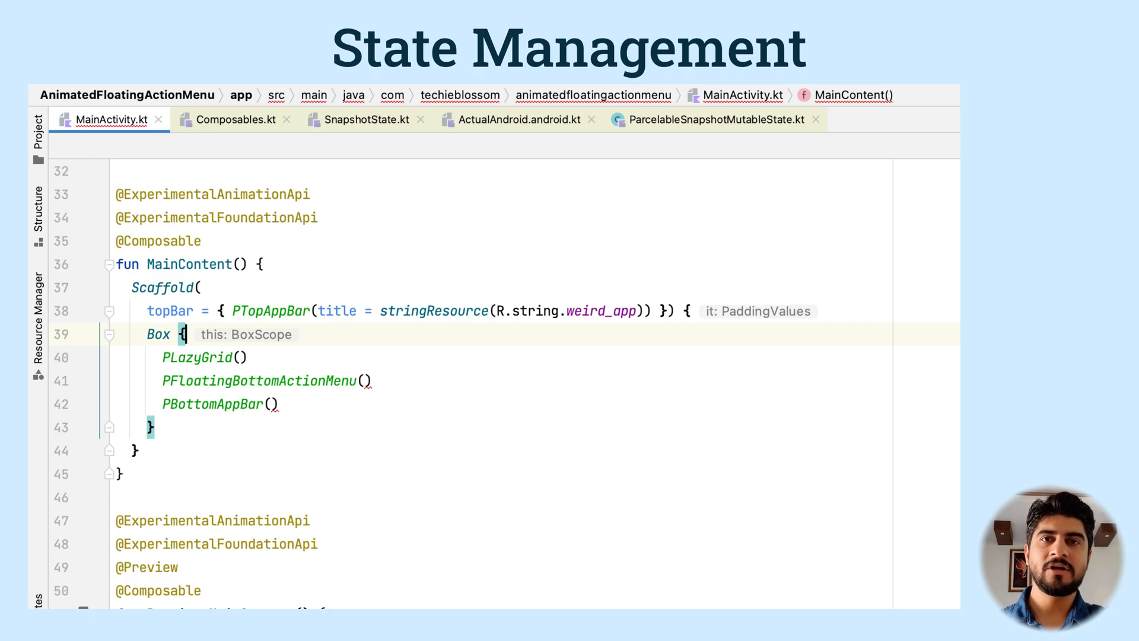
Step: Declare 'var isVisible by remember { mutableStateOf(false) }' and pass isVisible to PFloatingBottomActionMenu
type("var isVisible")
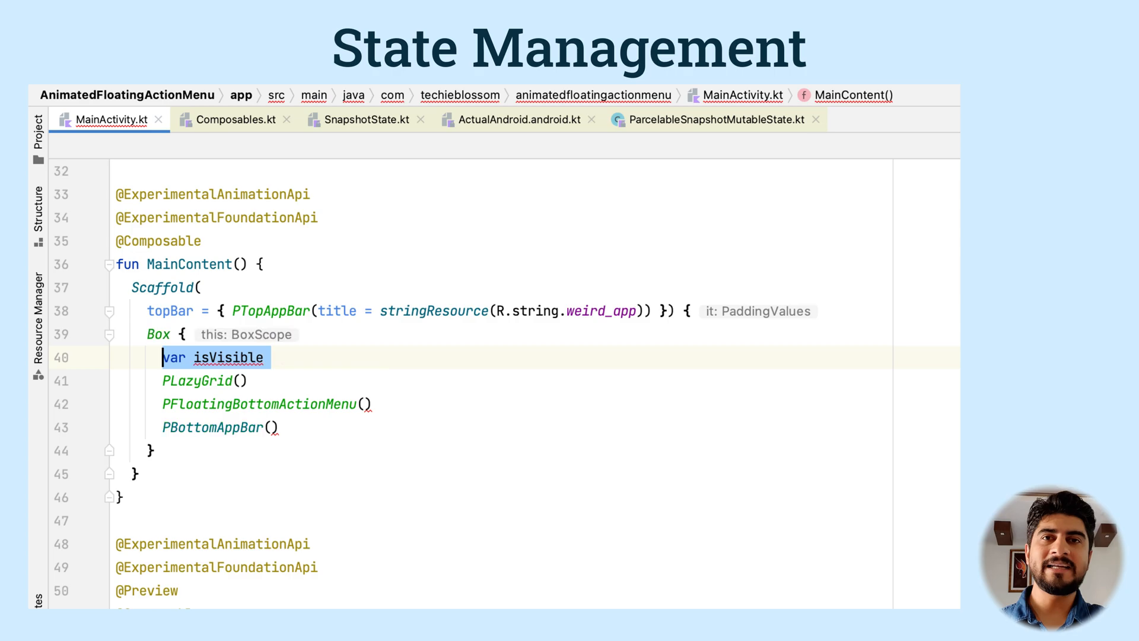
type("by remember")
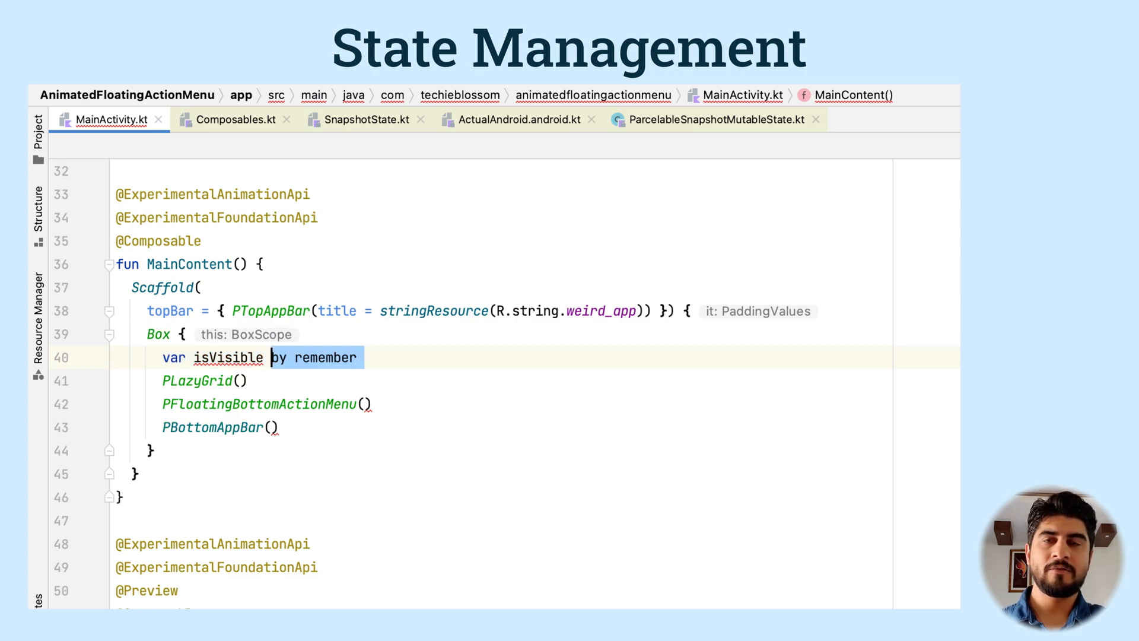
left_click(364, 356)
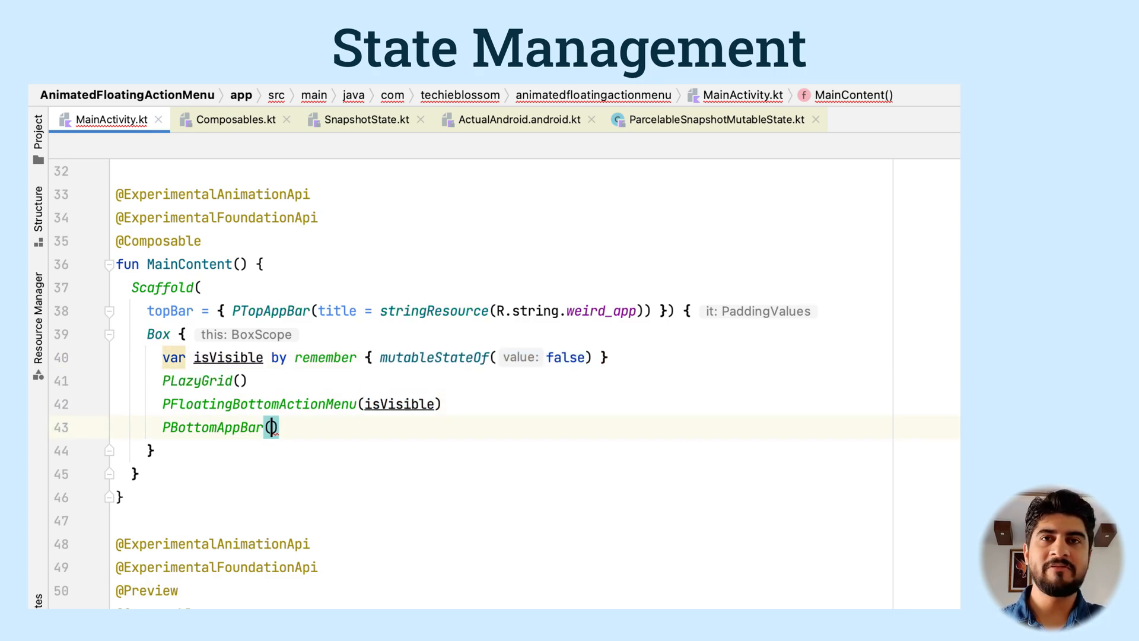
type("isVisible")
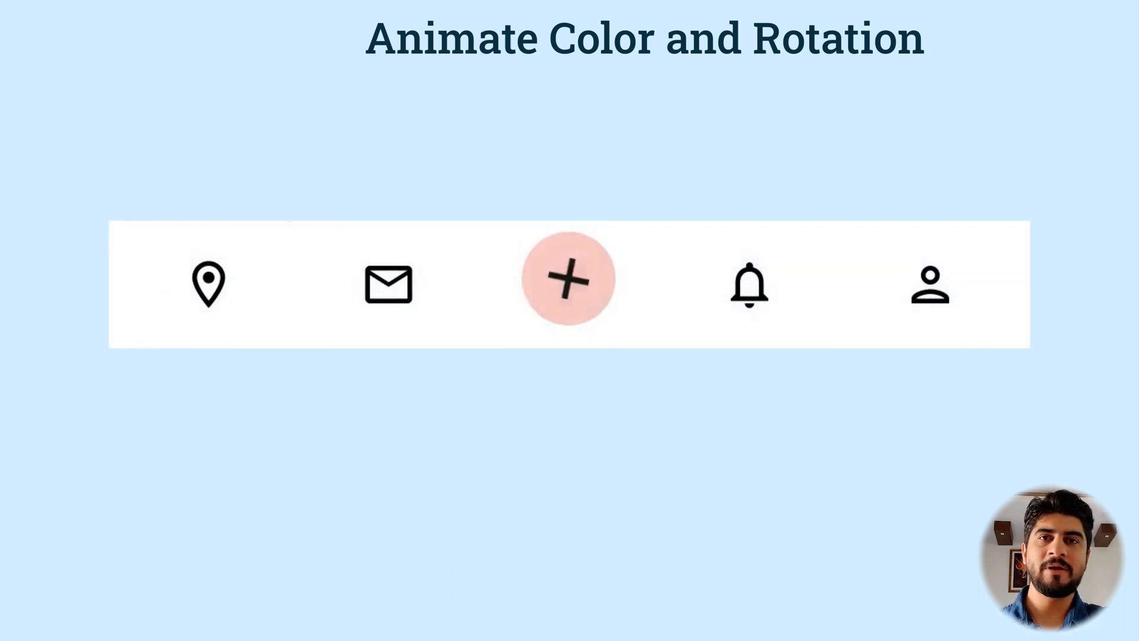
Step: In Code view, declare animatedIconFGColor via animateColorAsState: Color.Black if isVisible, else Color.White
left_click(569, 278)
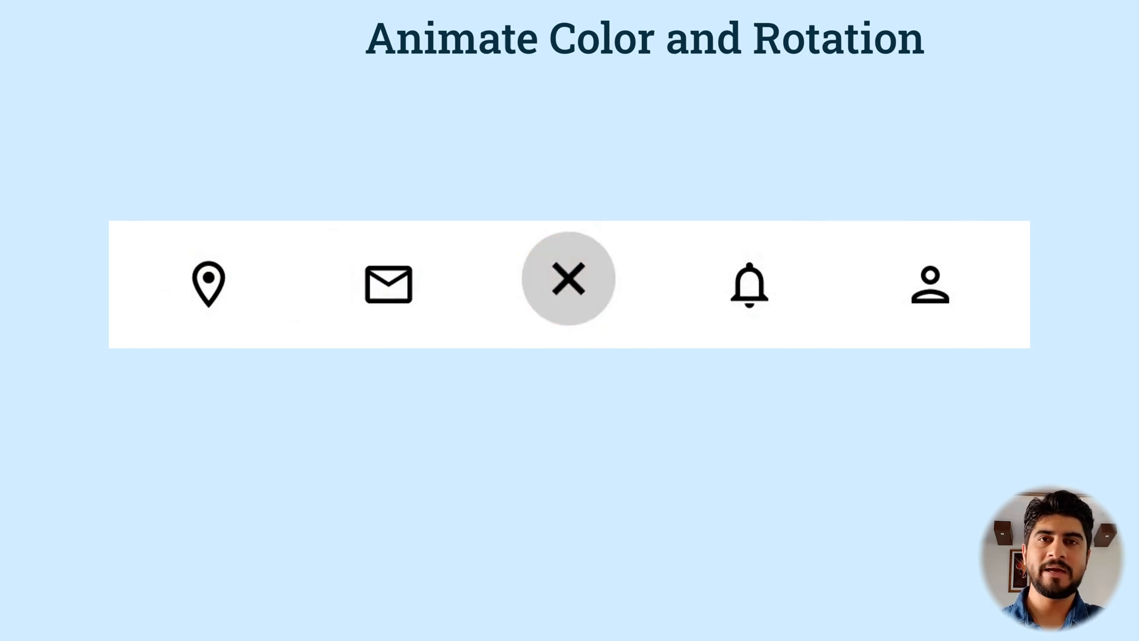
left_click(569, 278)
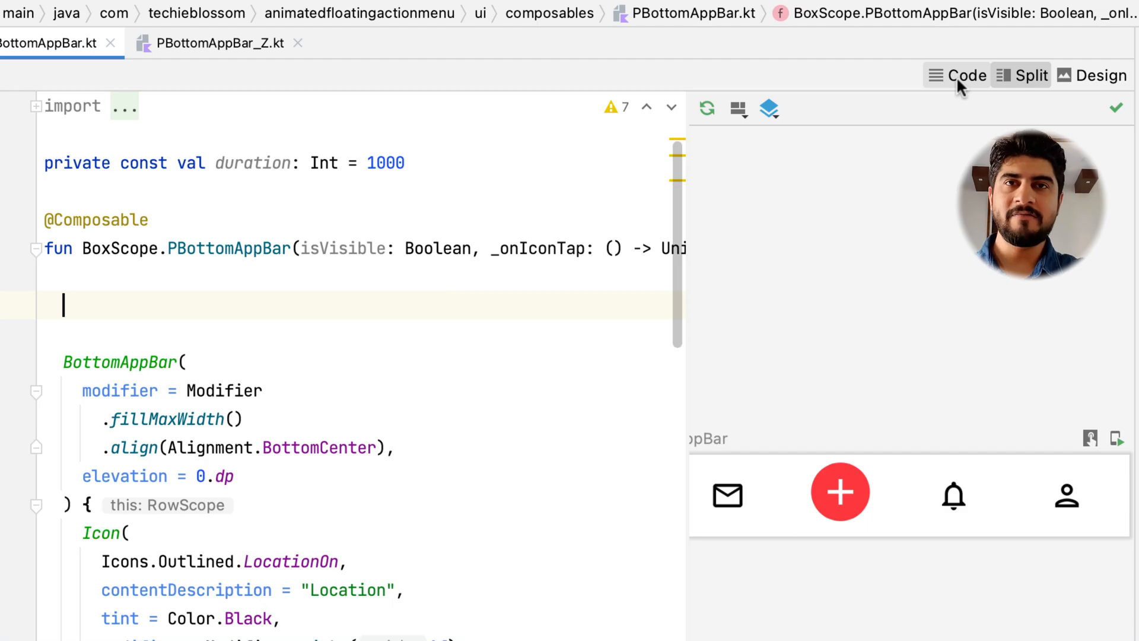
type("val animatedIconFGColor by")
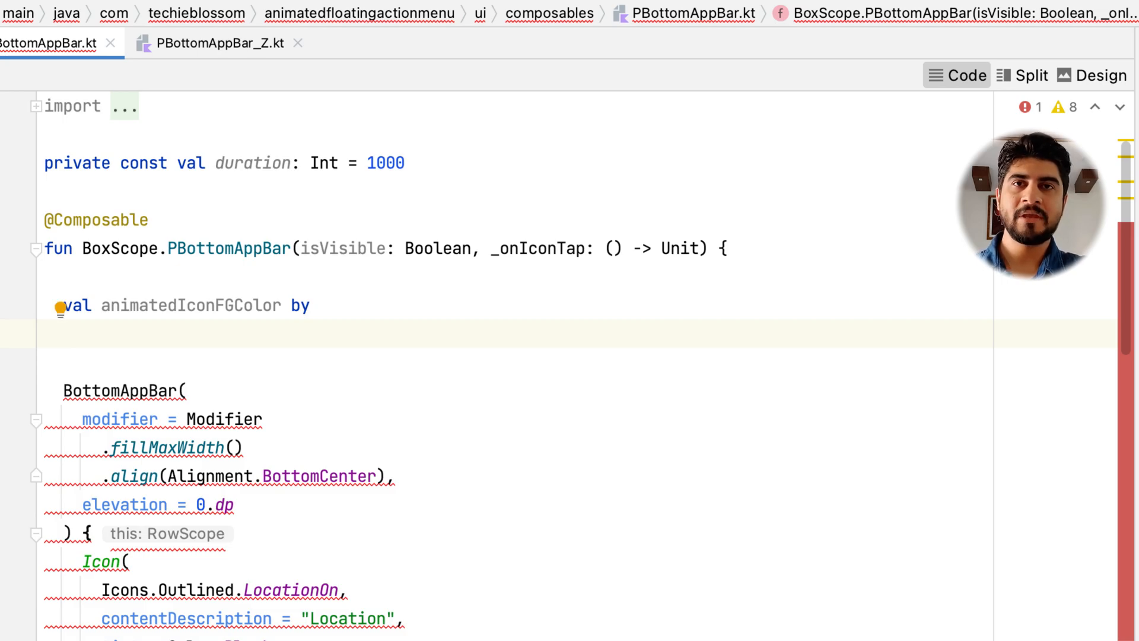
type("animateColorAsState(")
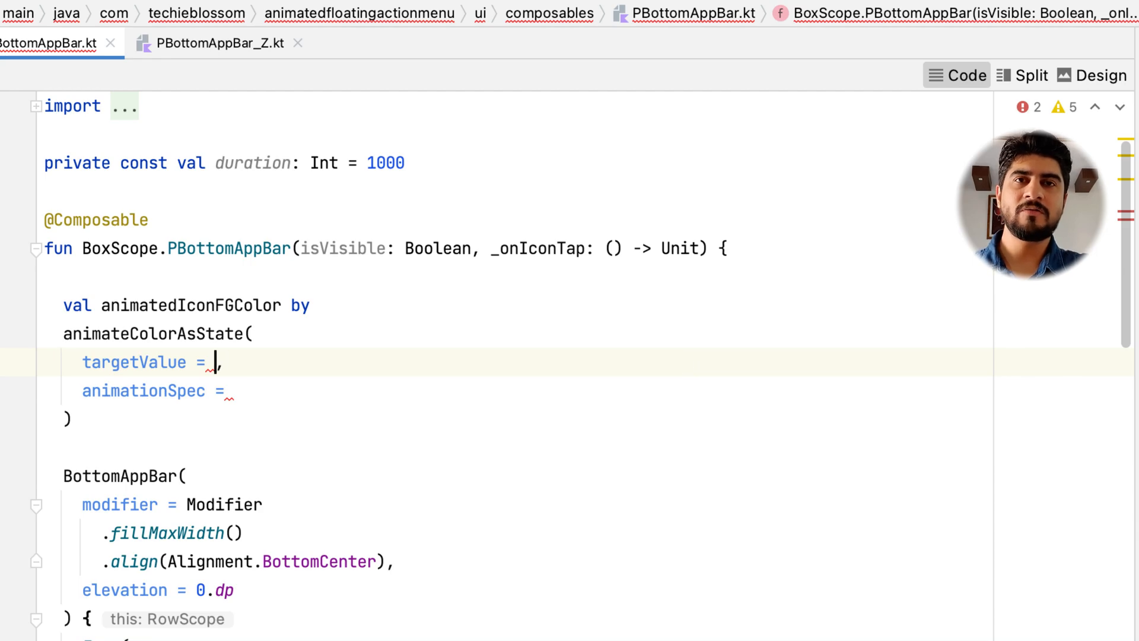
type("if (isVisible) Color.Black")
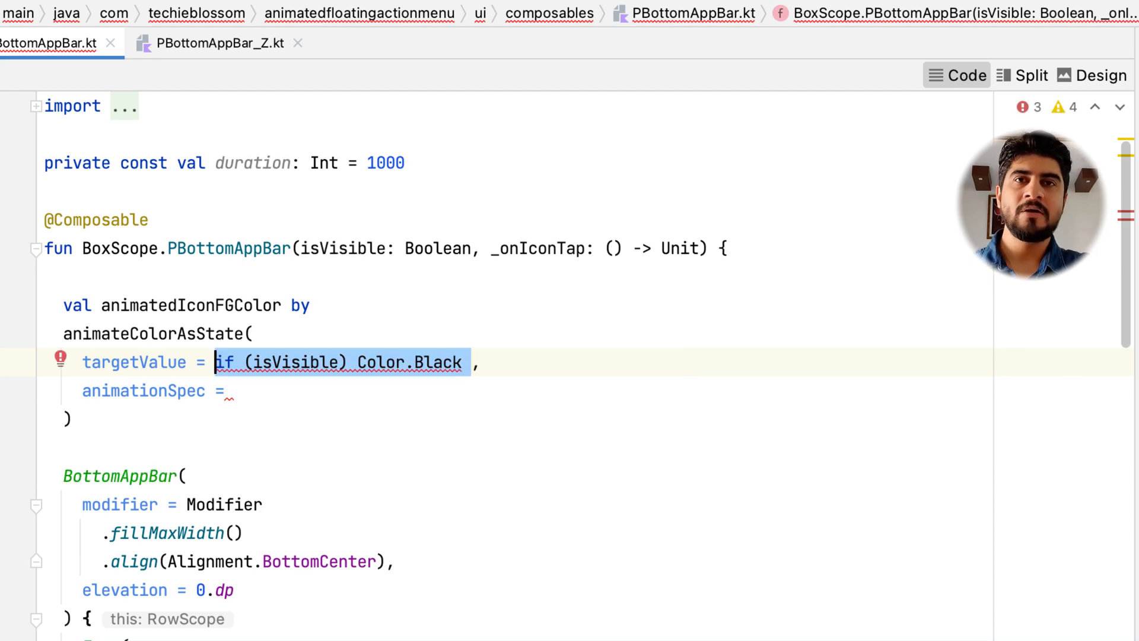
left_click(472, 363)
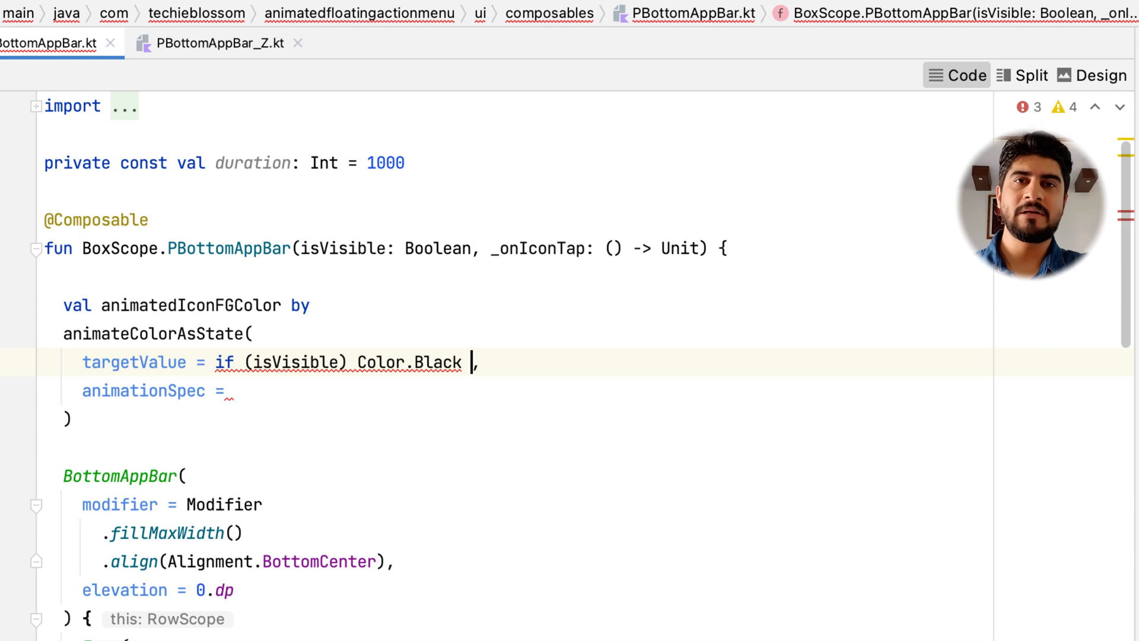
type("else Color.White")
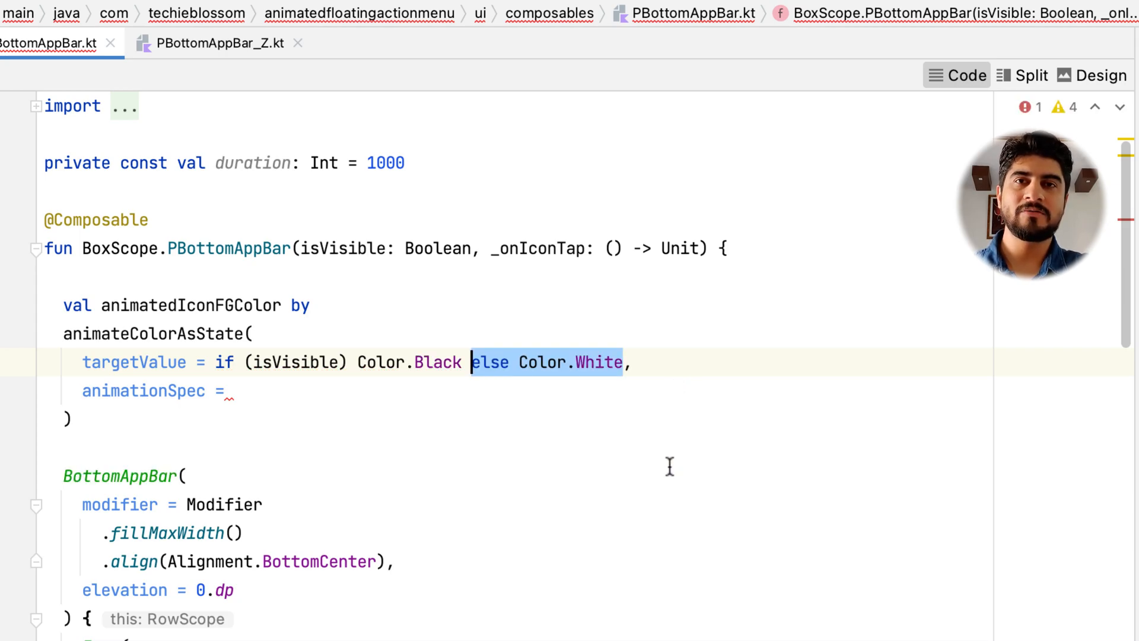
left_click(405, 162)
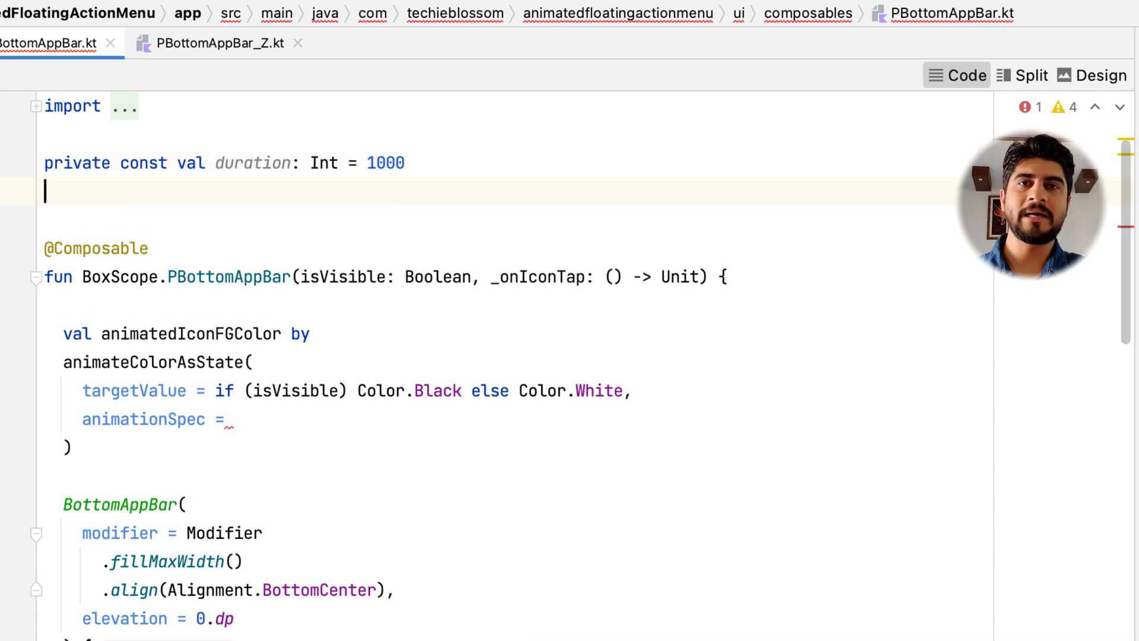
Step: Define colorTweenSpec and floatTweenSpec tweens using duration, and set animationSpec to colorTweenSpec
type("private val colorTweenSpec:")
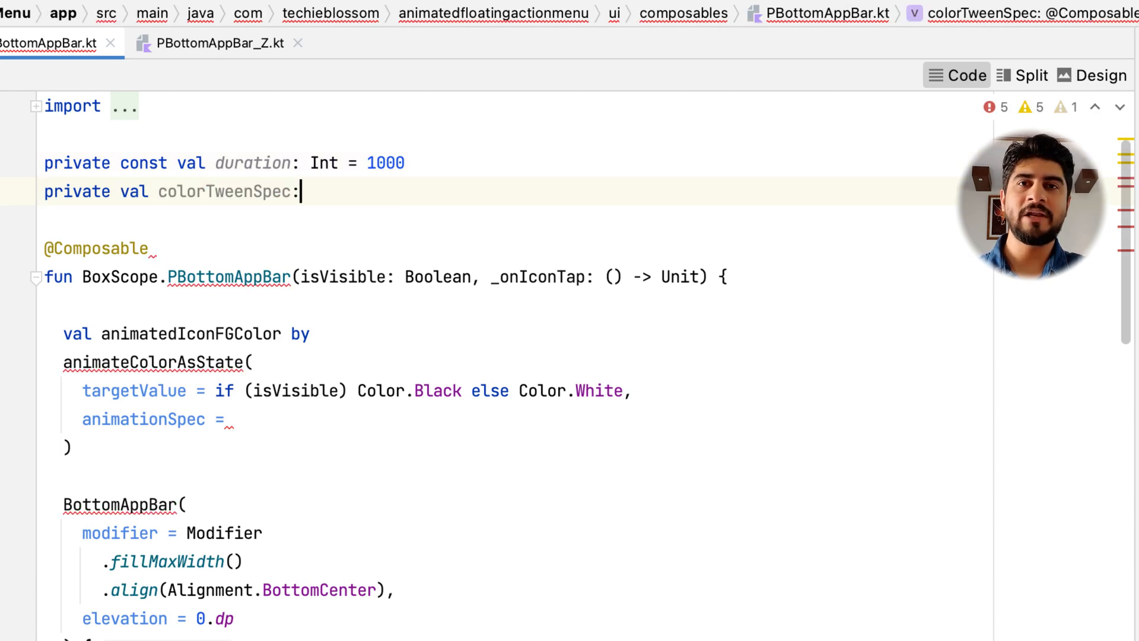
type("TweenSpec<Color>")
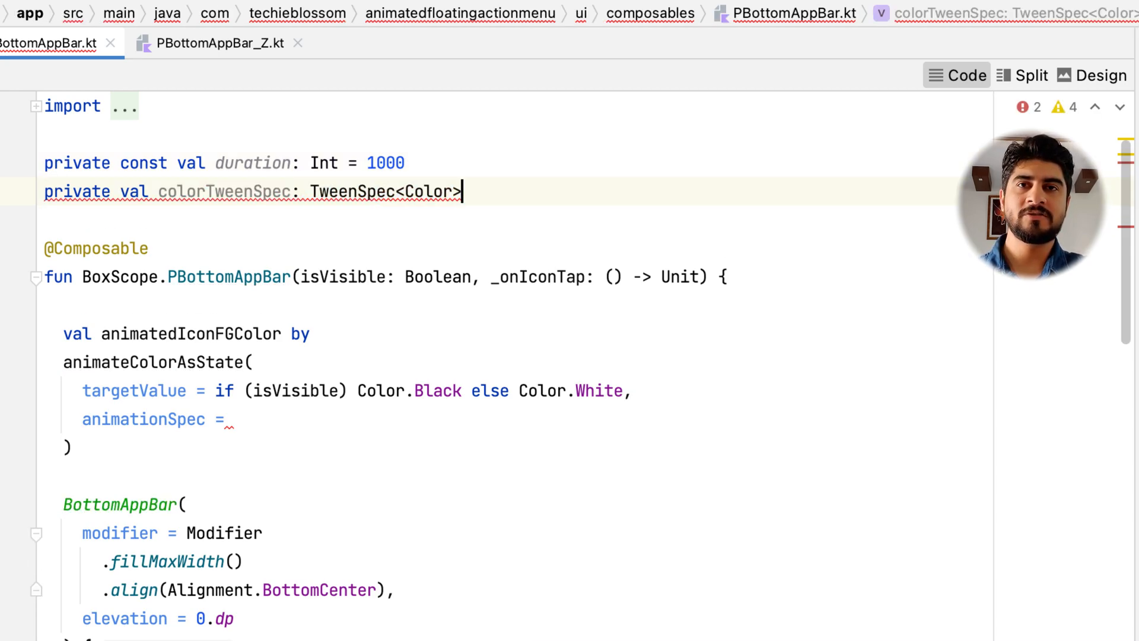
type("= tween()")
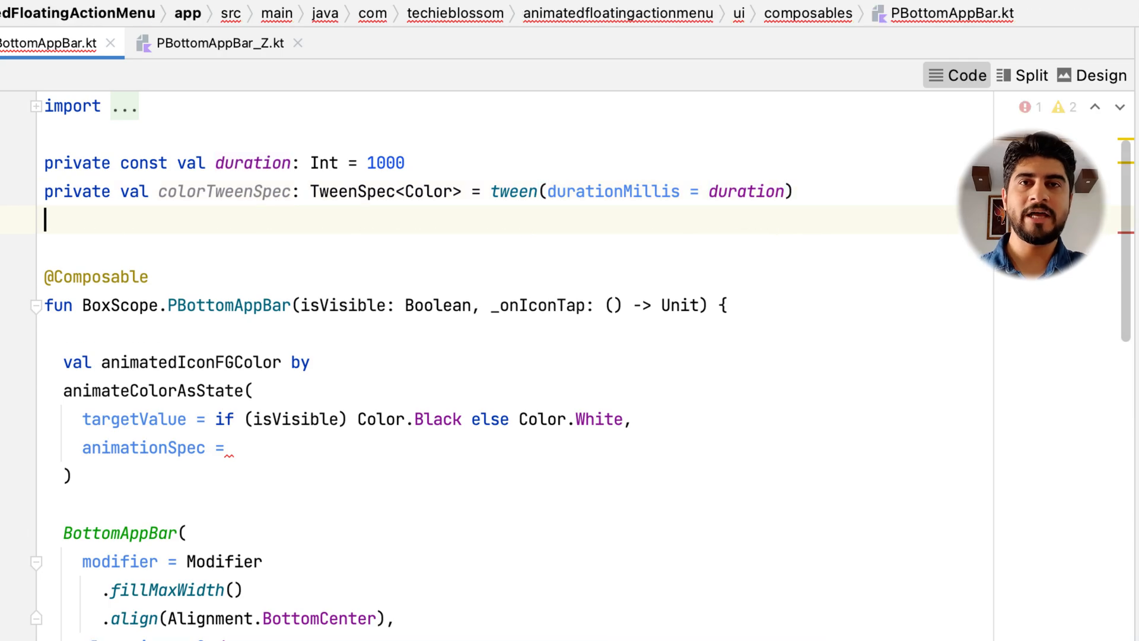
type("private val floatTweenSpec: TweenSpec<Float> = tween(durationMillis = duration)")
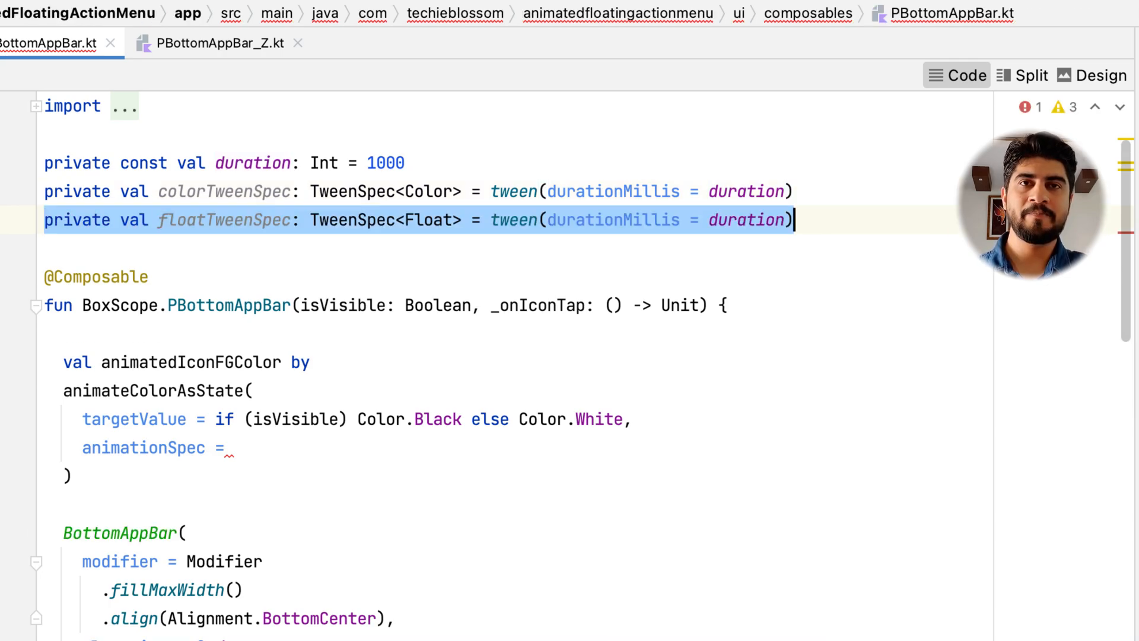
type("colorTweenSpec")
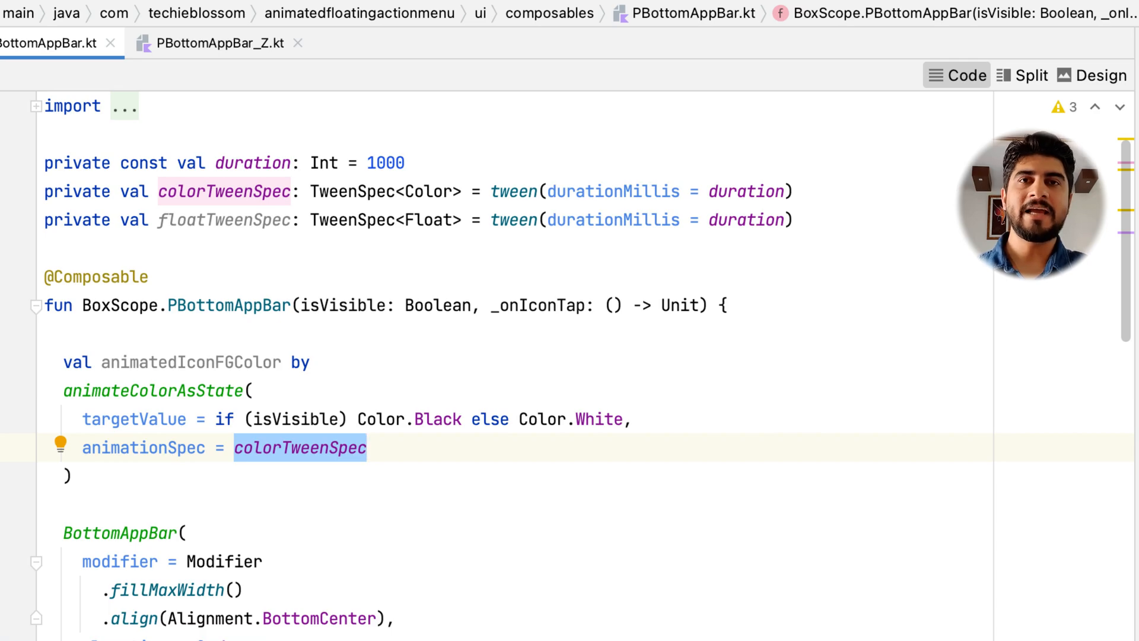
Step: In Split view, add animatedIconBGColor and animatedRotateAngle (135.0f when visible, else 0.0f)
left_click(1022, 75)
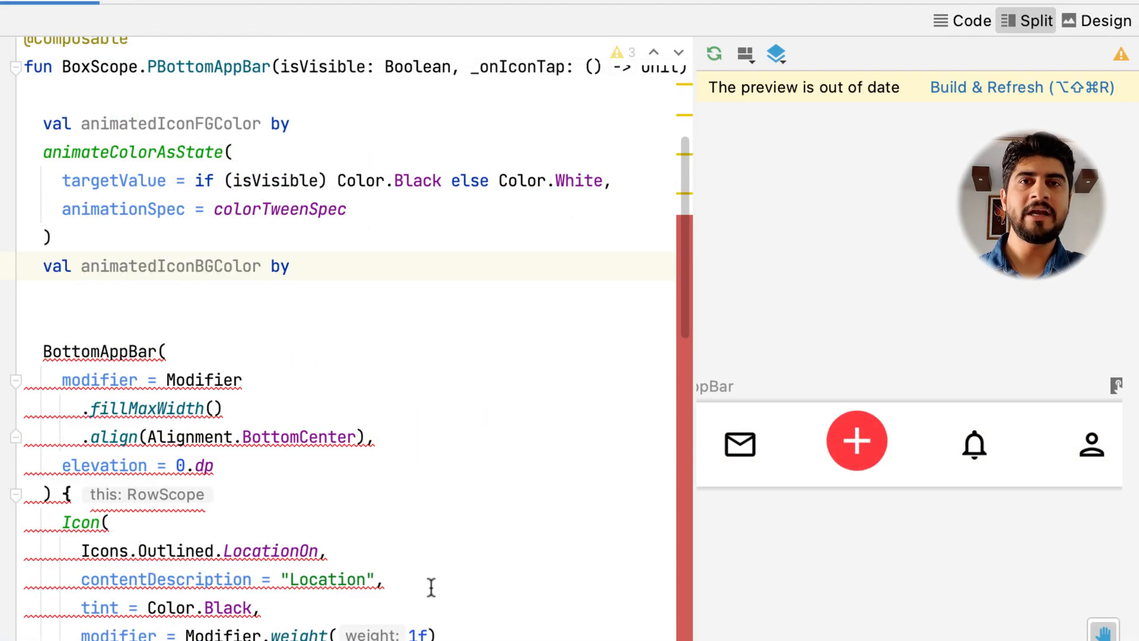
type("animateColorAsState(")
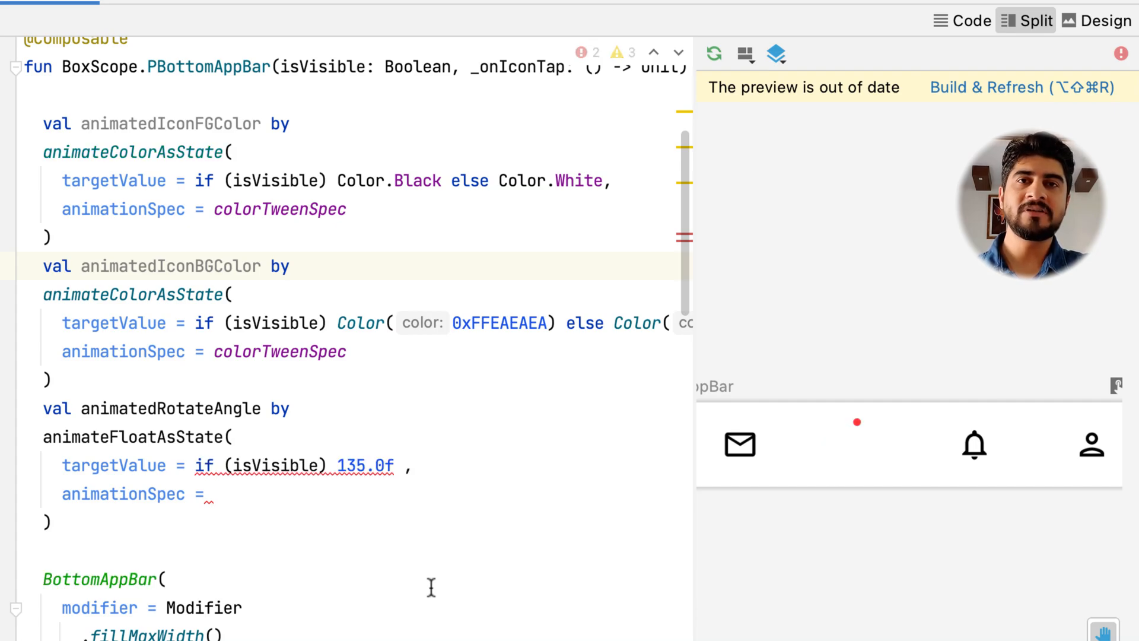
type("else 0.0f")
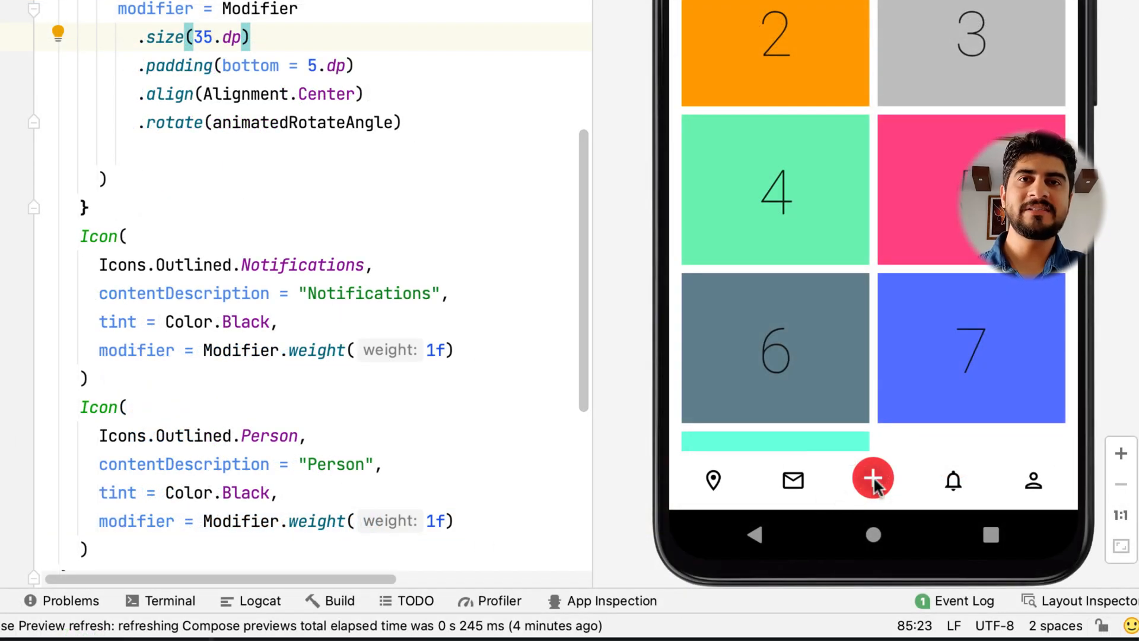
left_click(873, 480)
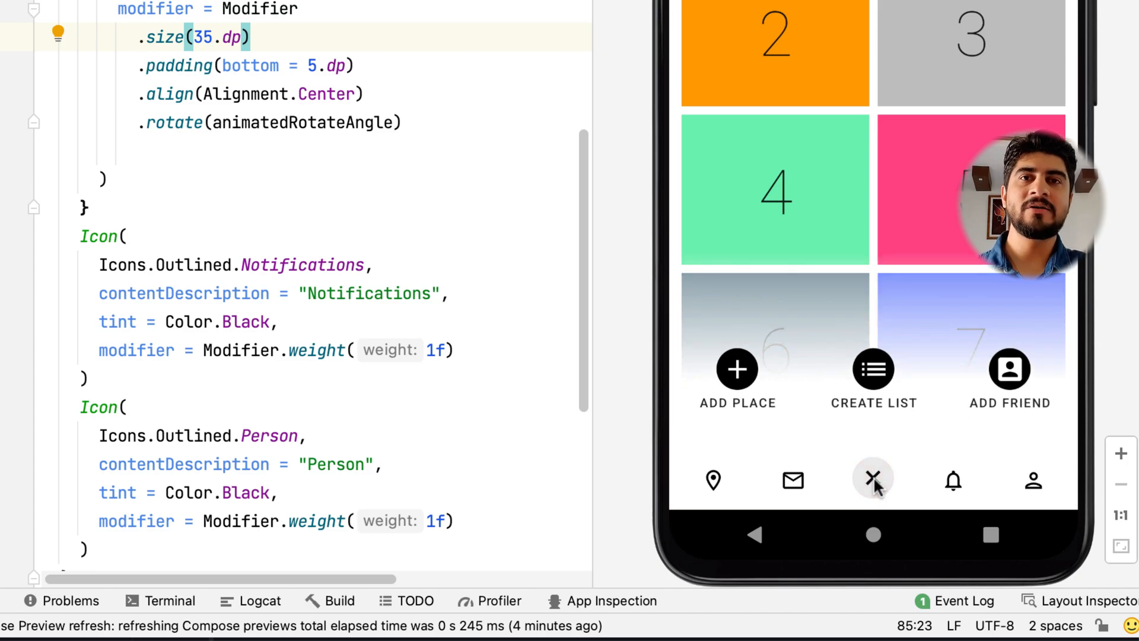
left_click(873, 480)
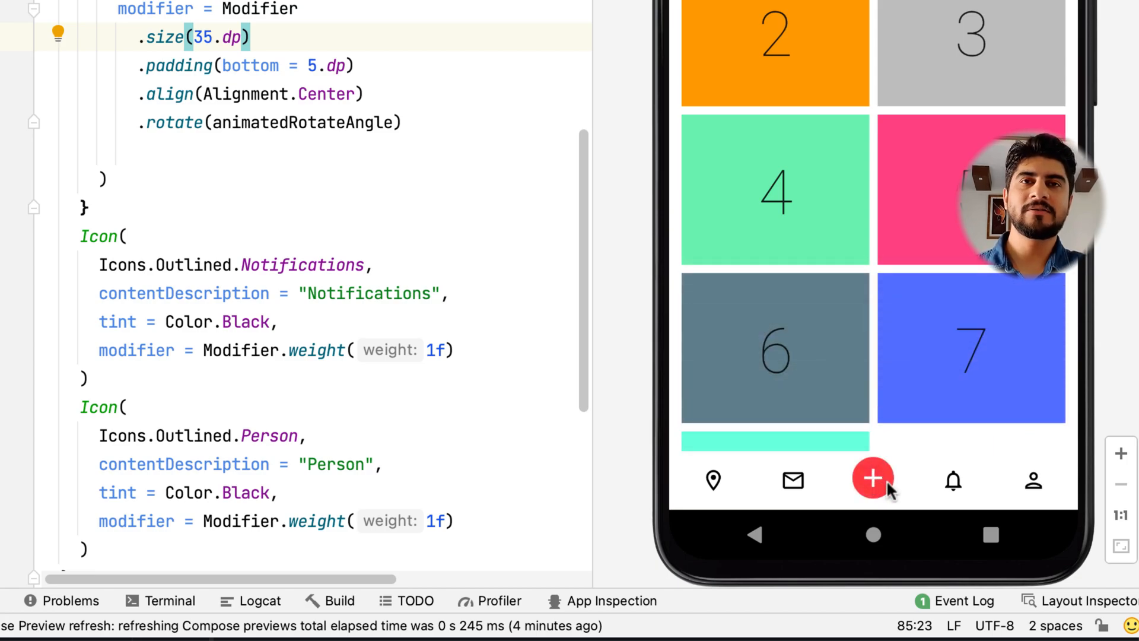
left_click(873, 479)
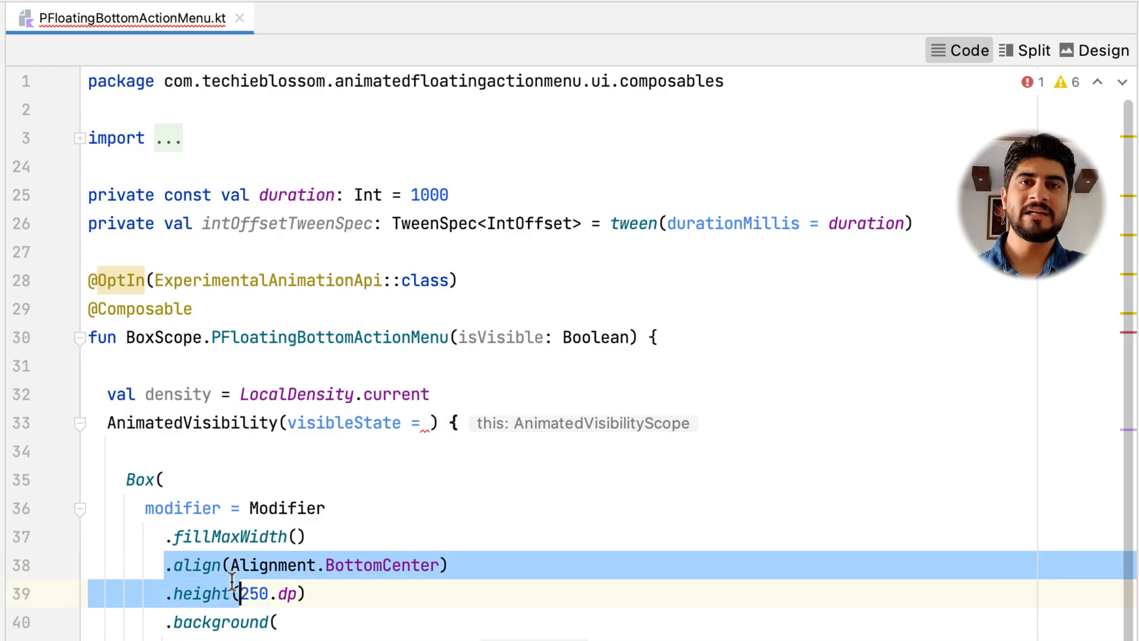
Step: Remove the Box's align and height modifiers, start a new Modifier, and set visible = isVisible
key("Delete")
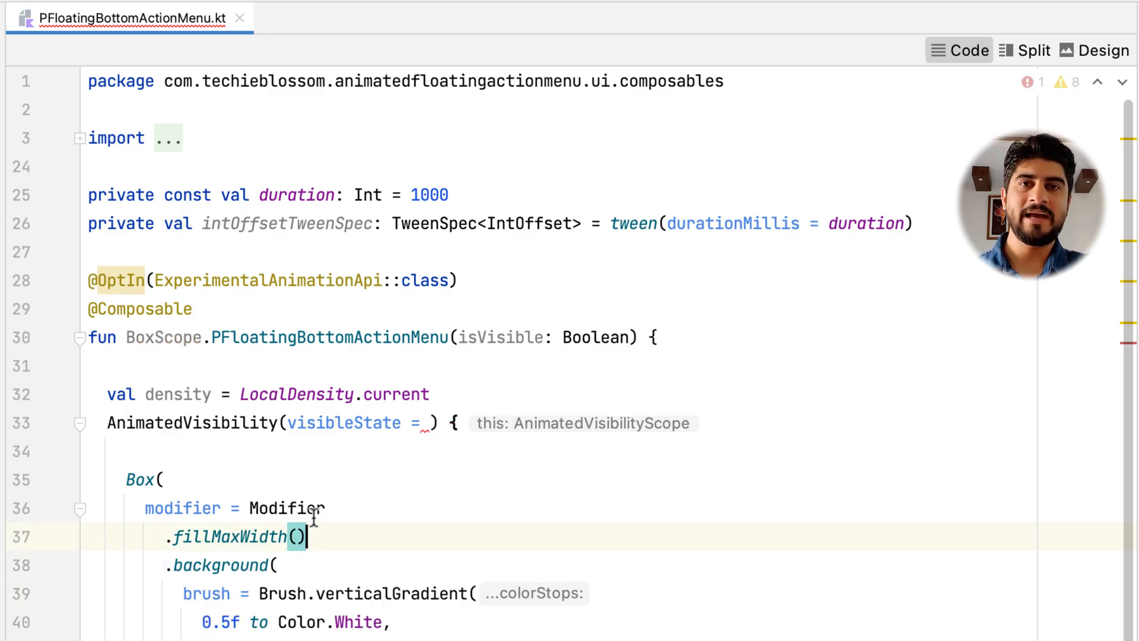
type("modif")
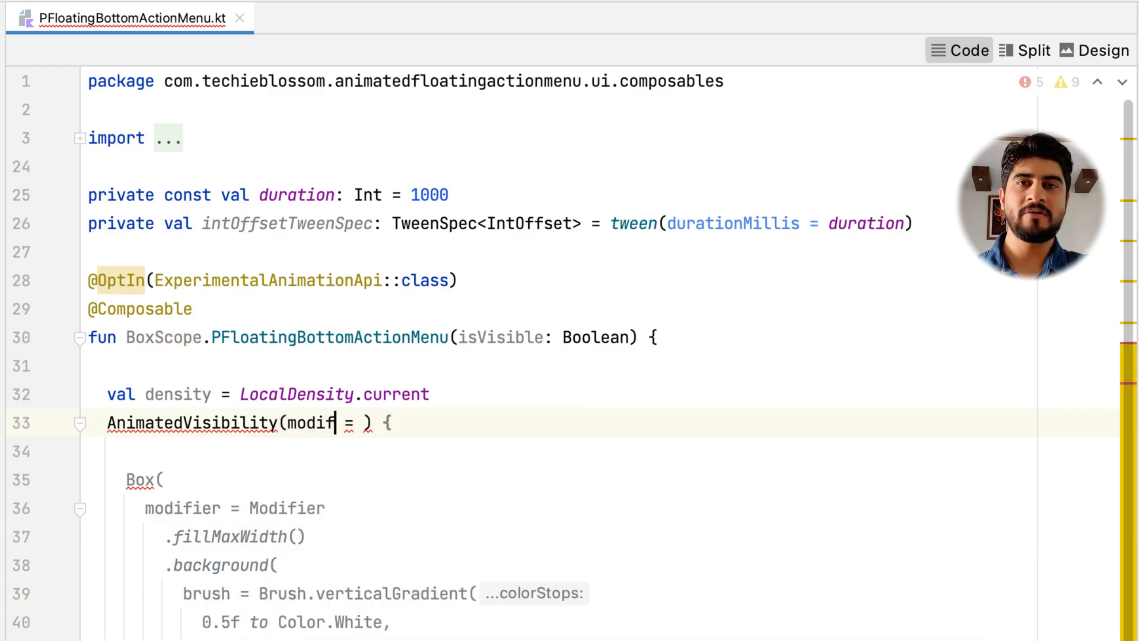
type("Modifier.")
type(".height(250.dp)")
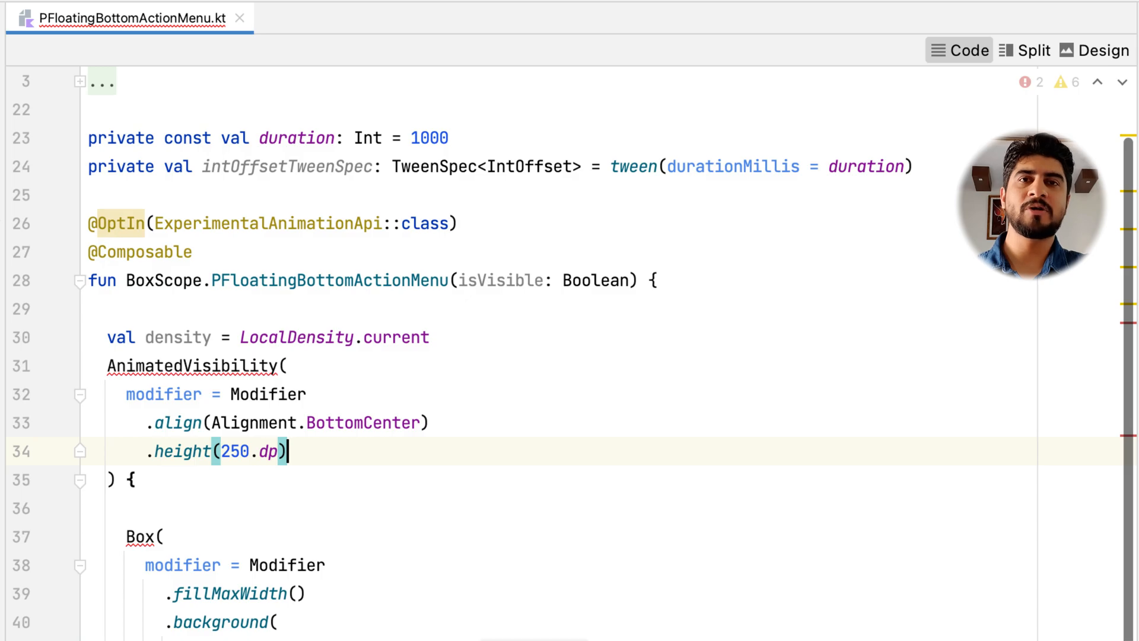
scroll("up", 3)
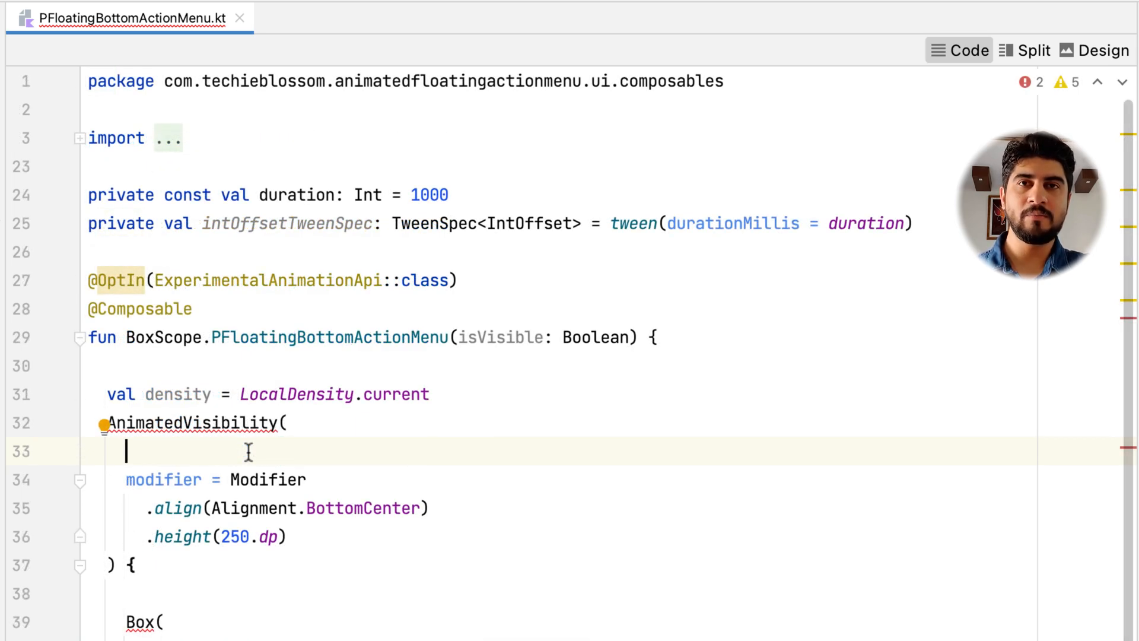
type("visi")
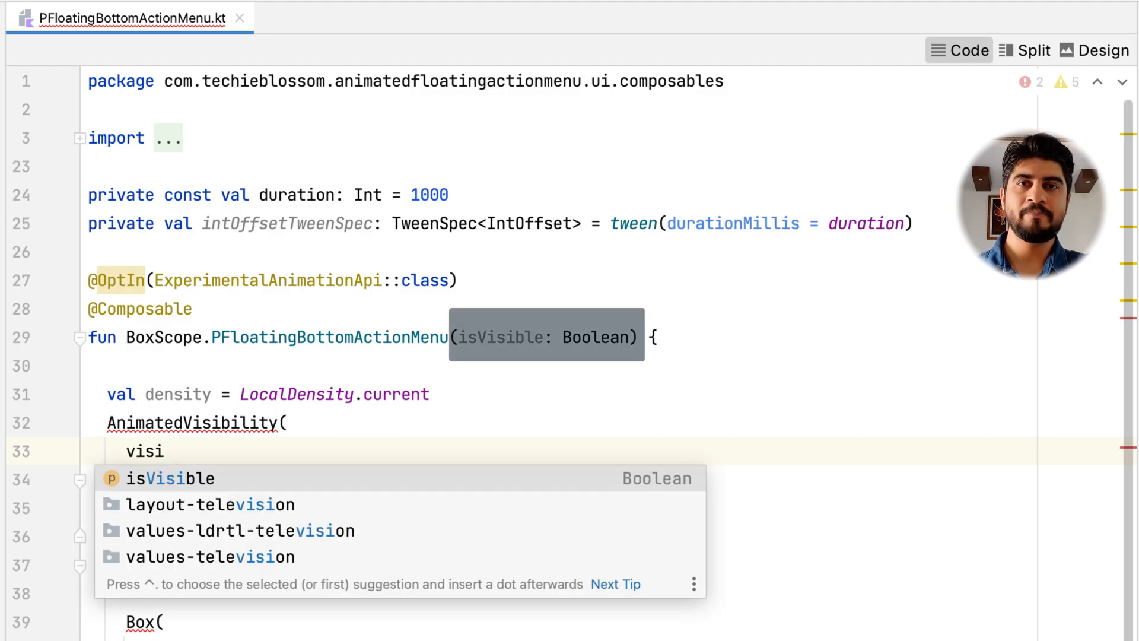
type("ble")
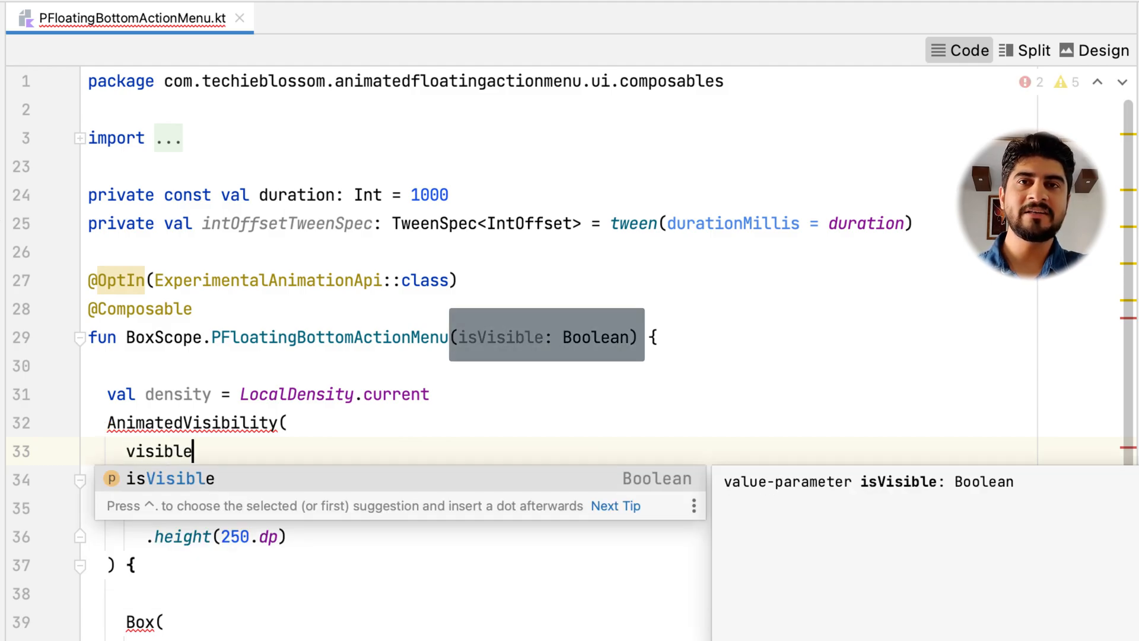
type("= isVisible,")
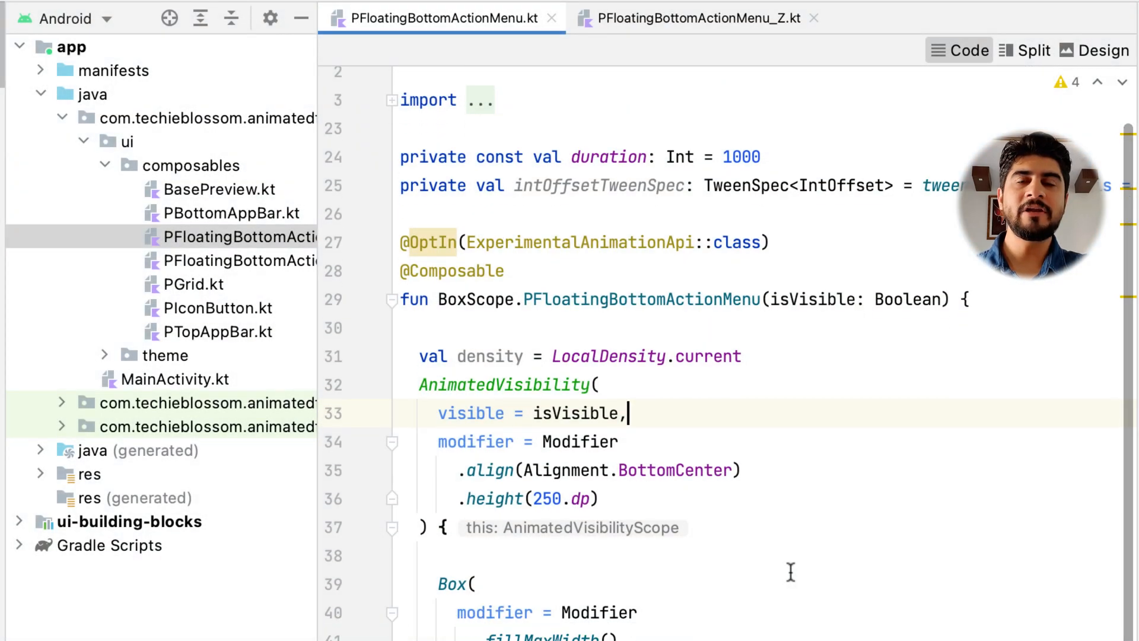
Step: Set enter to slideInVertically from 250.dp.roundToPx() with intOffsetTweenSpec, then run the interactive preview
type("enter = slideInVertically(")
type("initialOffsetY = ,")
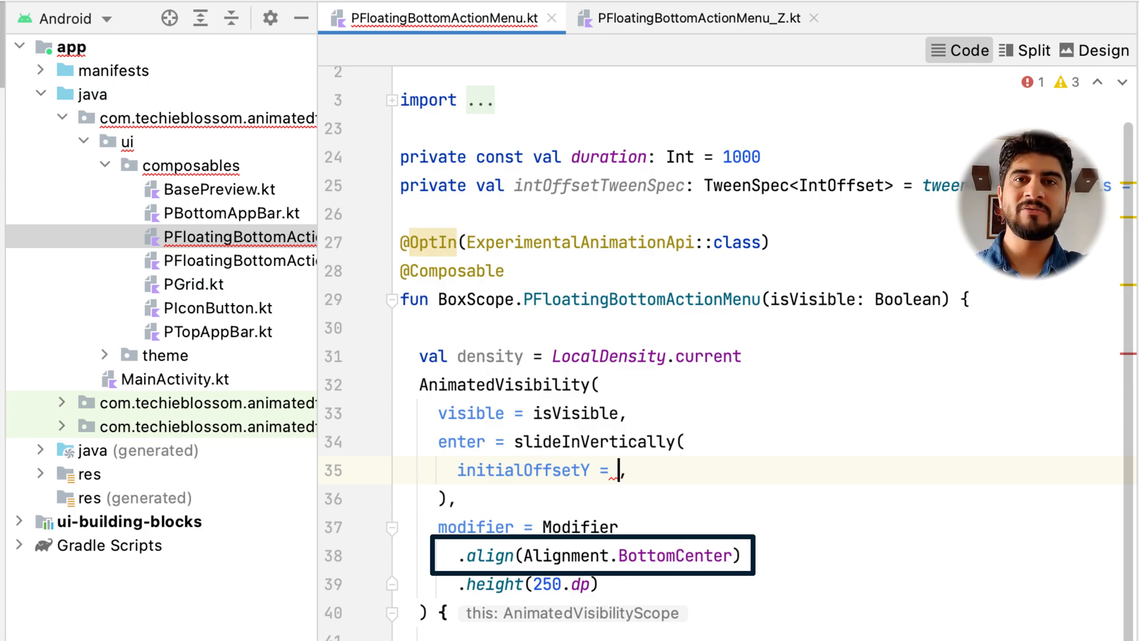
type("{ 250.dp }")
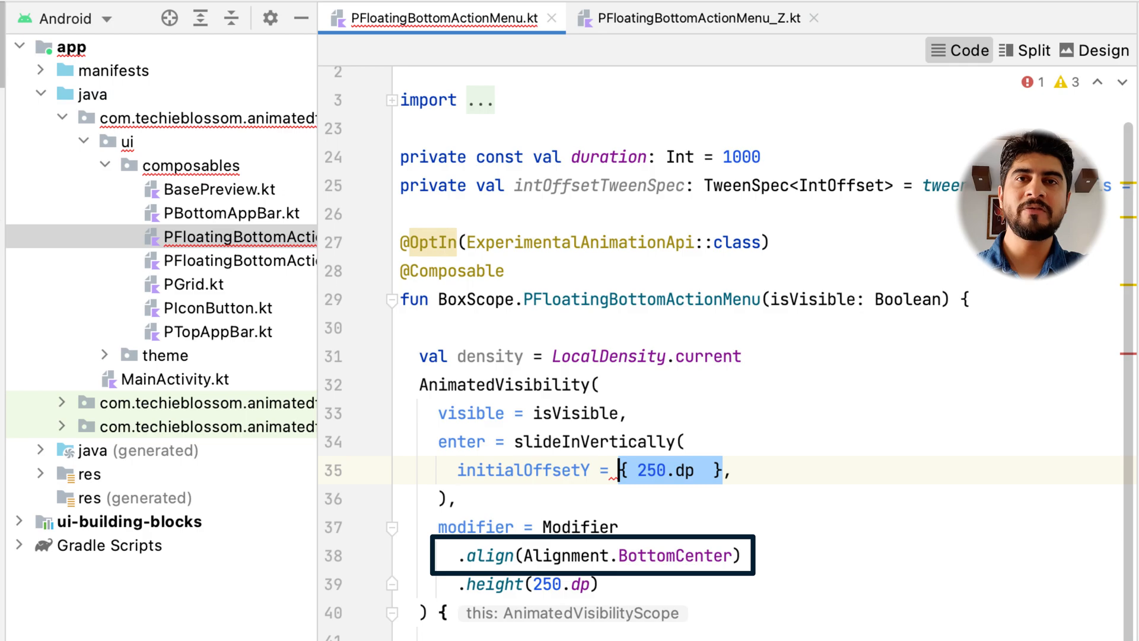
left_click(638, 470)
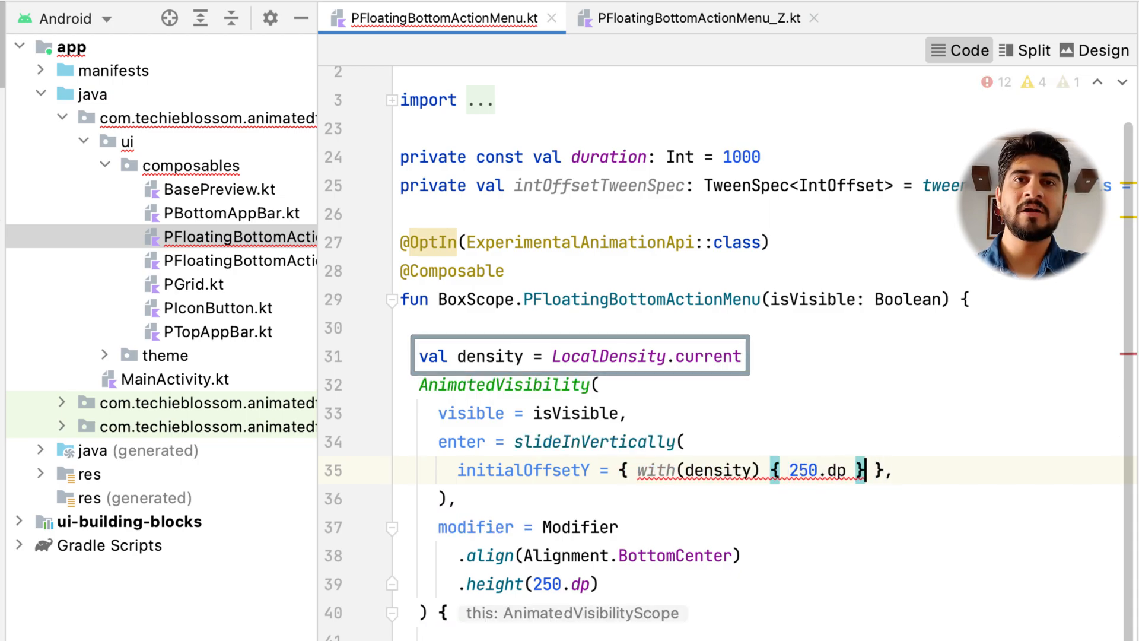
type(".roundToPx()")
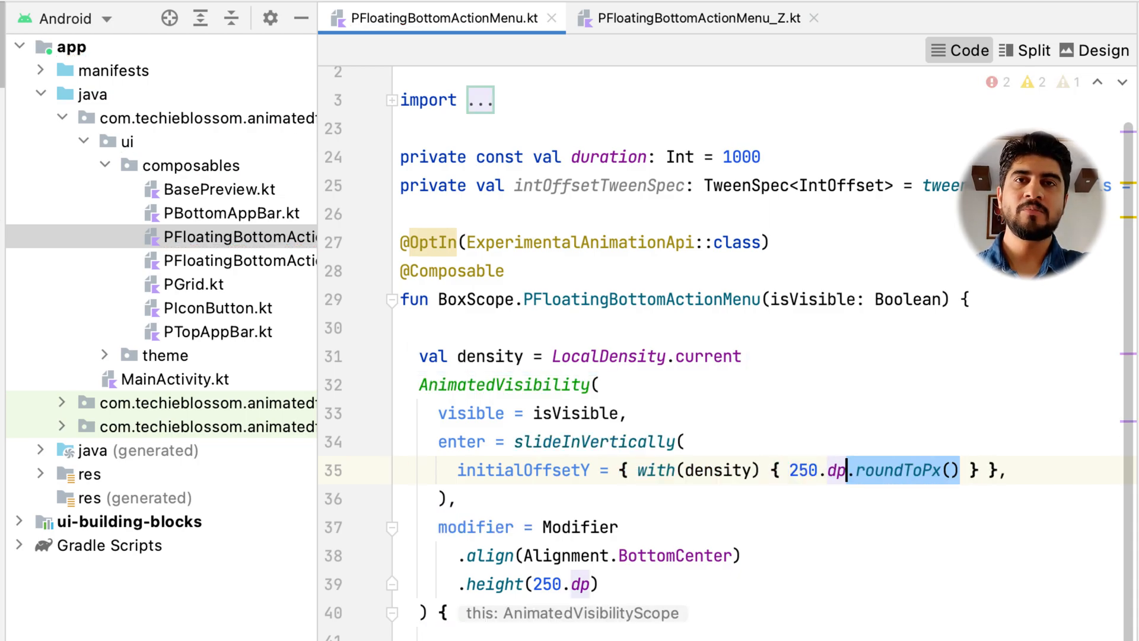
key("enter")
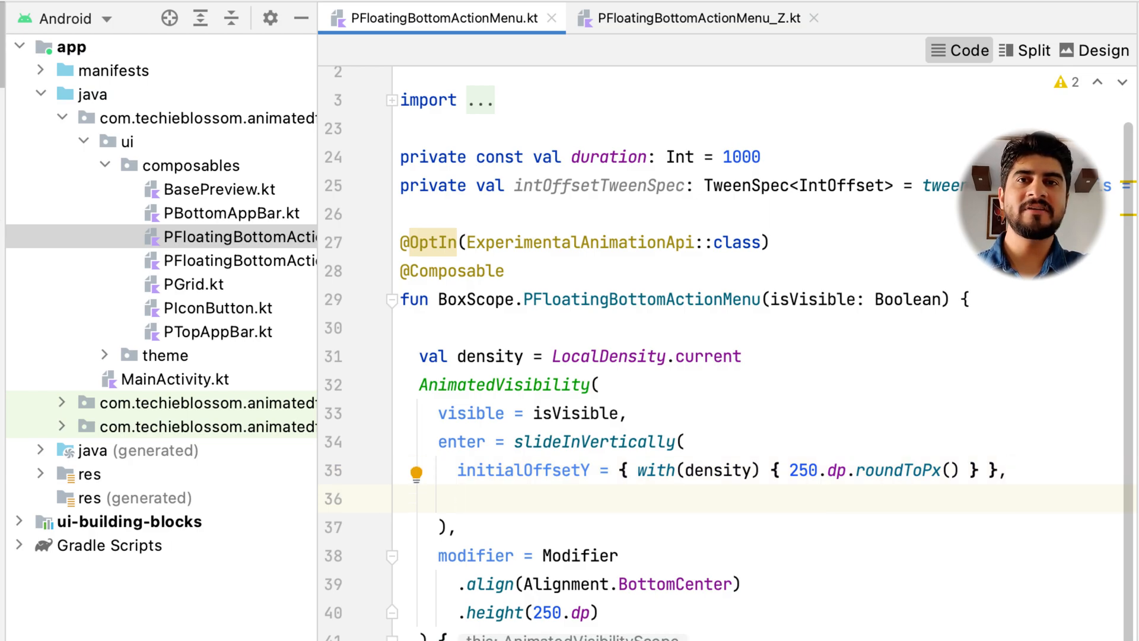
type("animationSpec = ,")
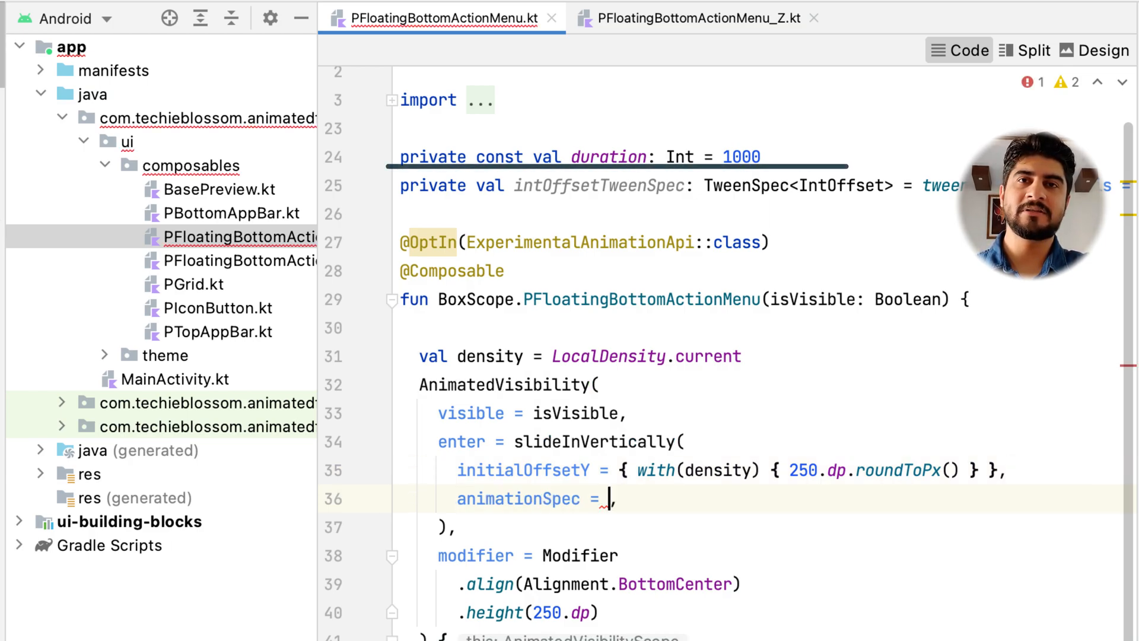
type("intOffsetTweenSpec")
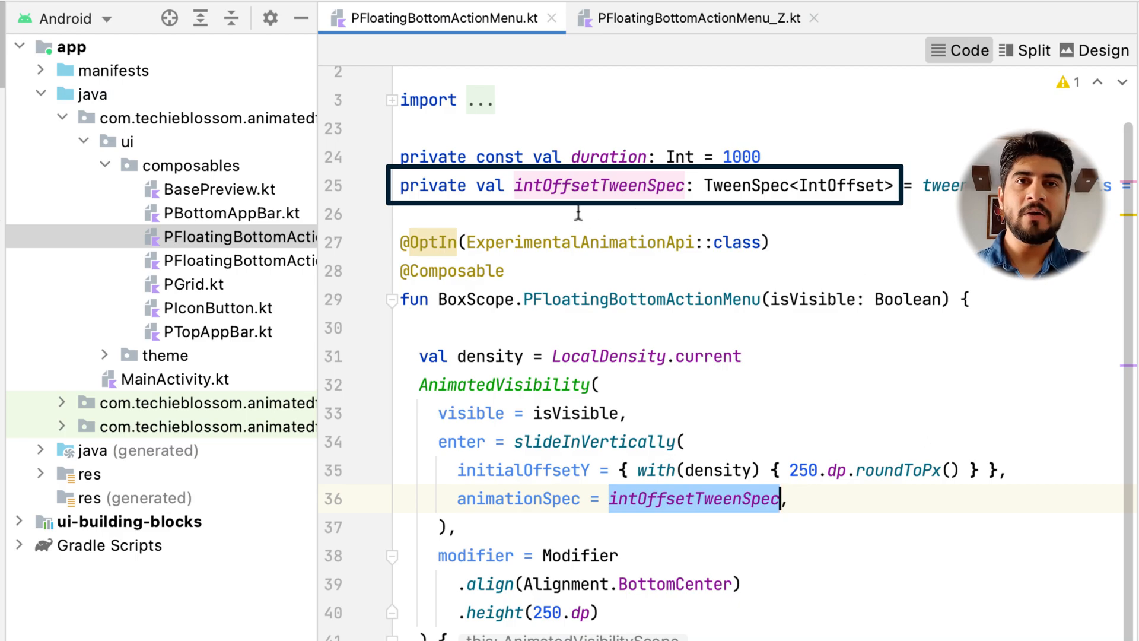
left_click(761, 185)
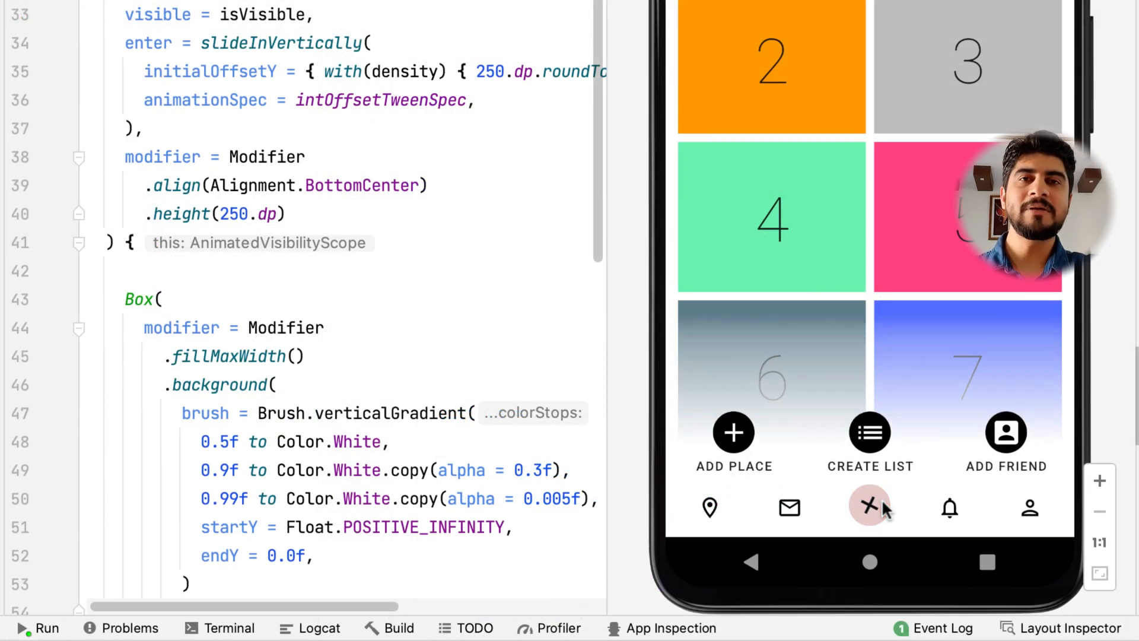
left_click(869, 508)
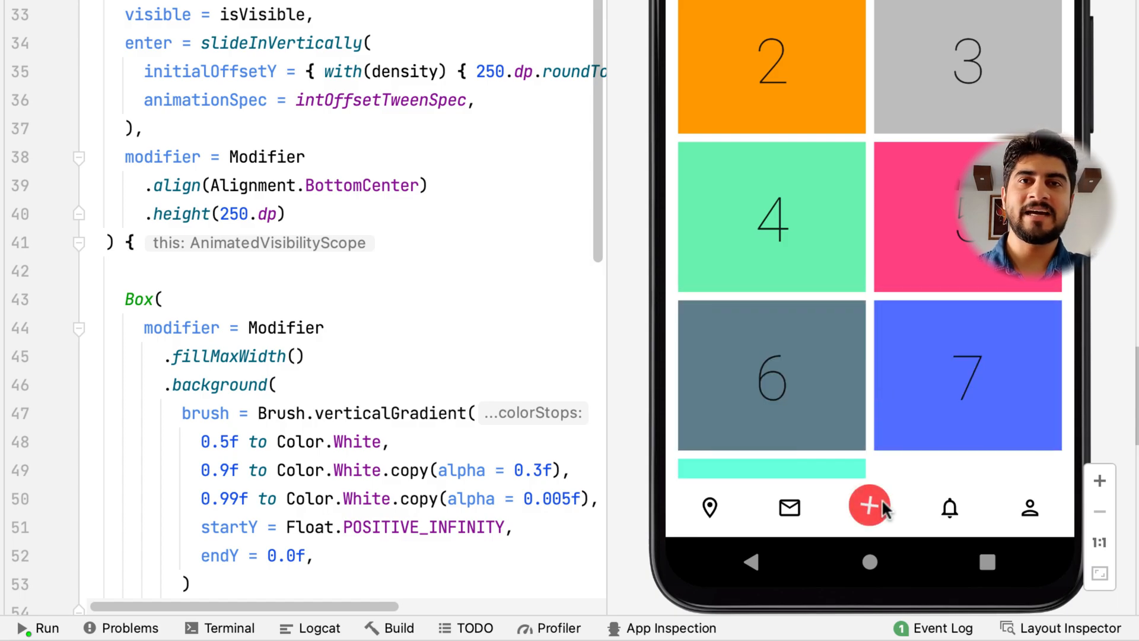
left_click(869, 507)
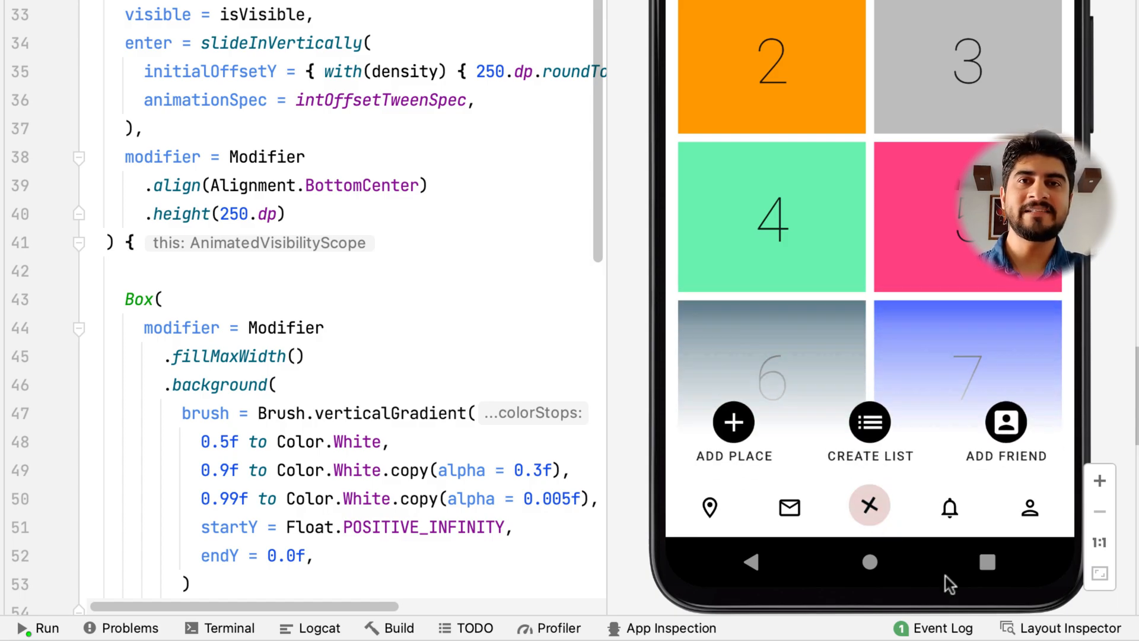
left_click(869, 505)
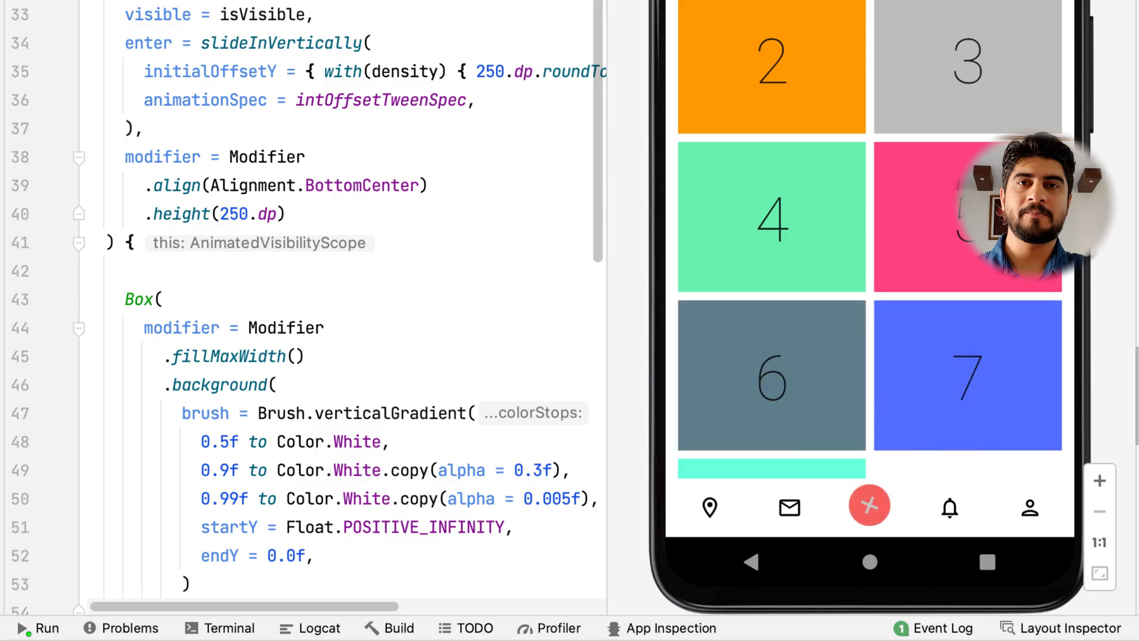
left_click(868, 506)
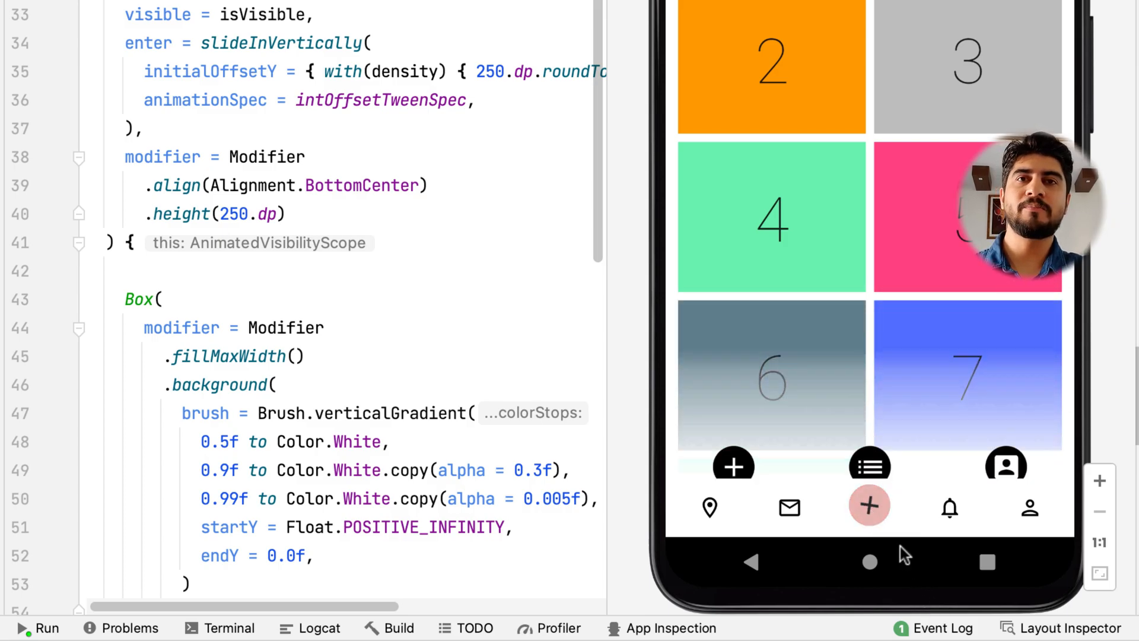
left_click(869, 506)
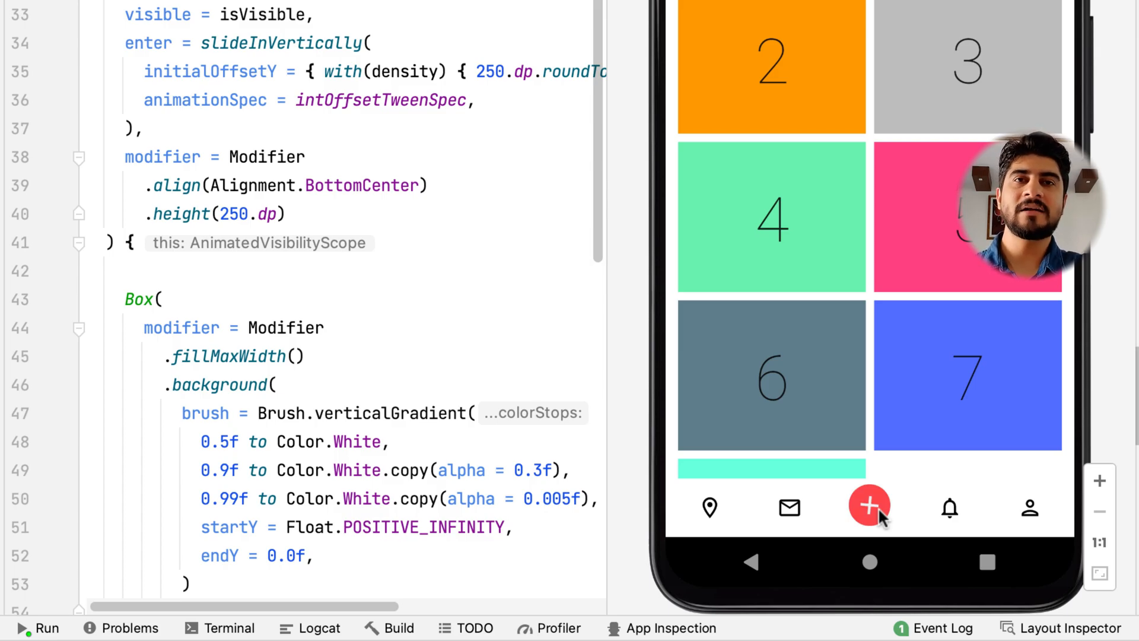
left_click(870, 507)
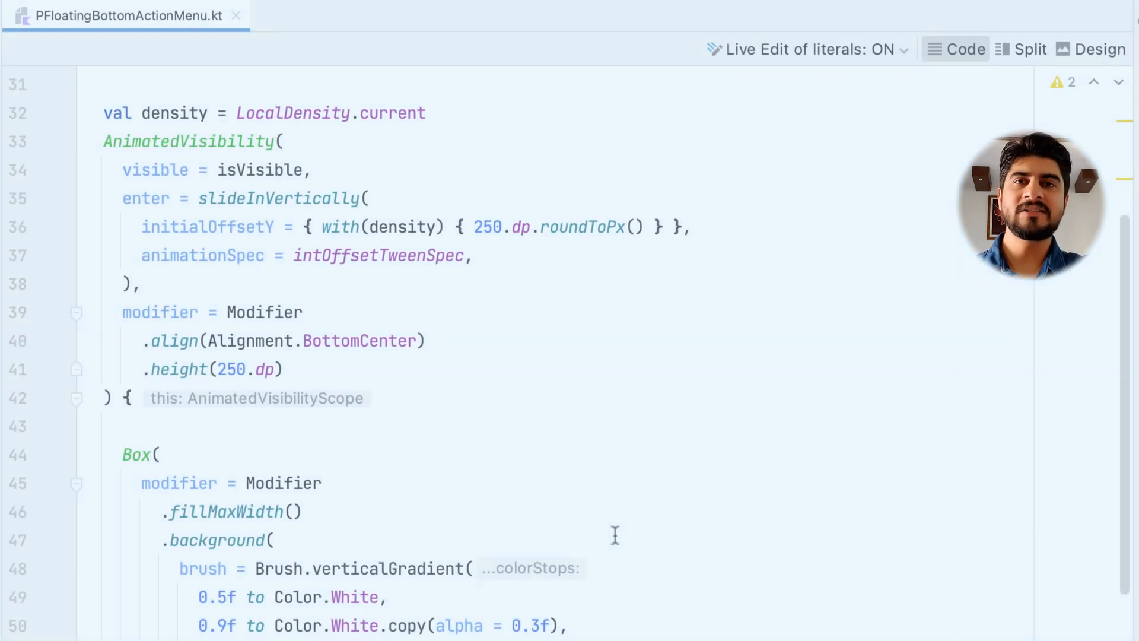
Step: Start an 'exit =' argument below enter in AnimatedVisibility
type("exit =")
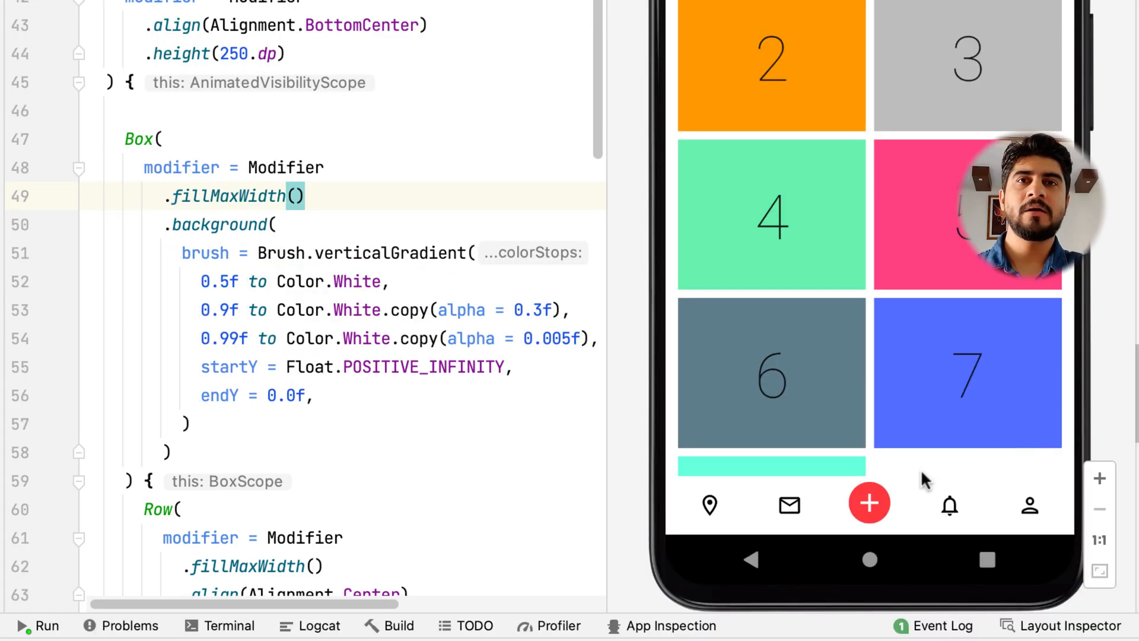
left_click(869, 502)
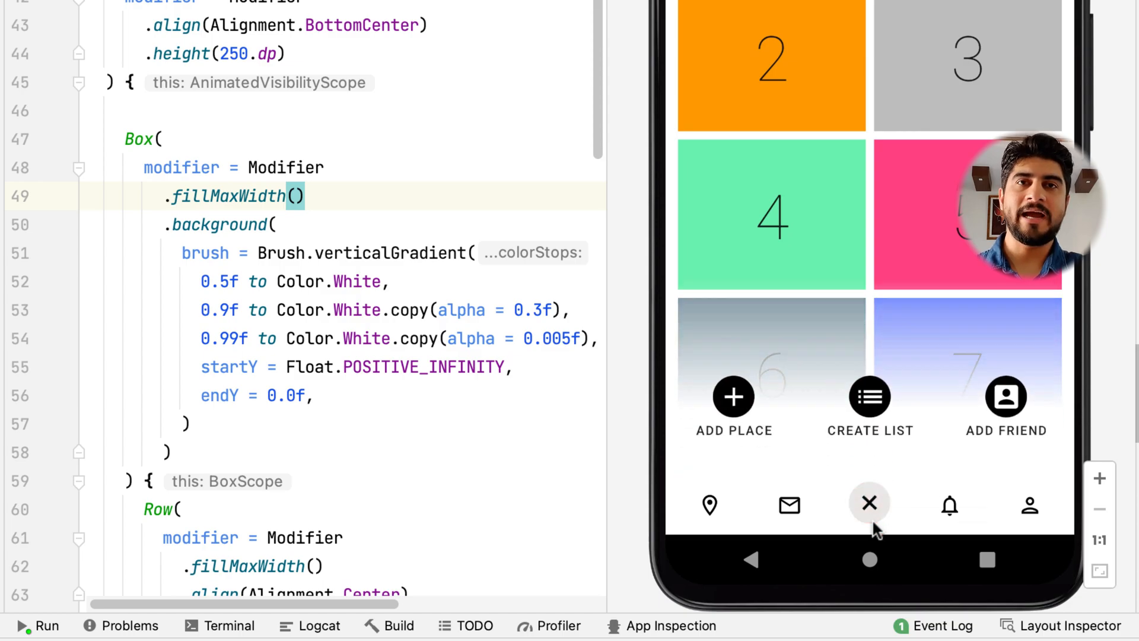
left_click(869, 505)
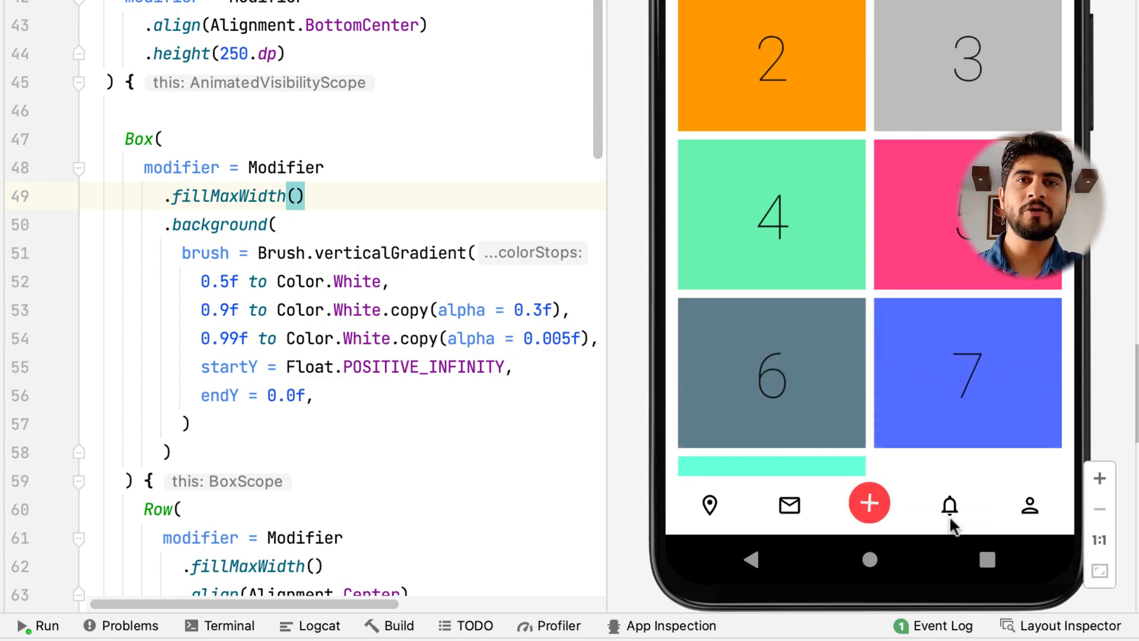
left_click(869, 503)
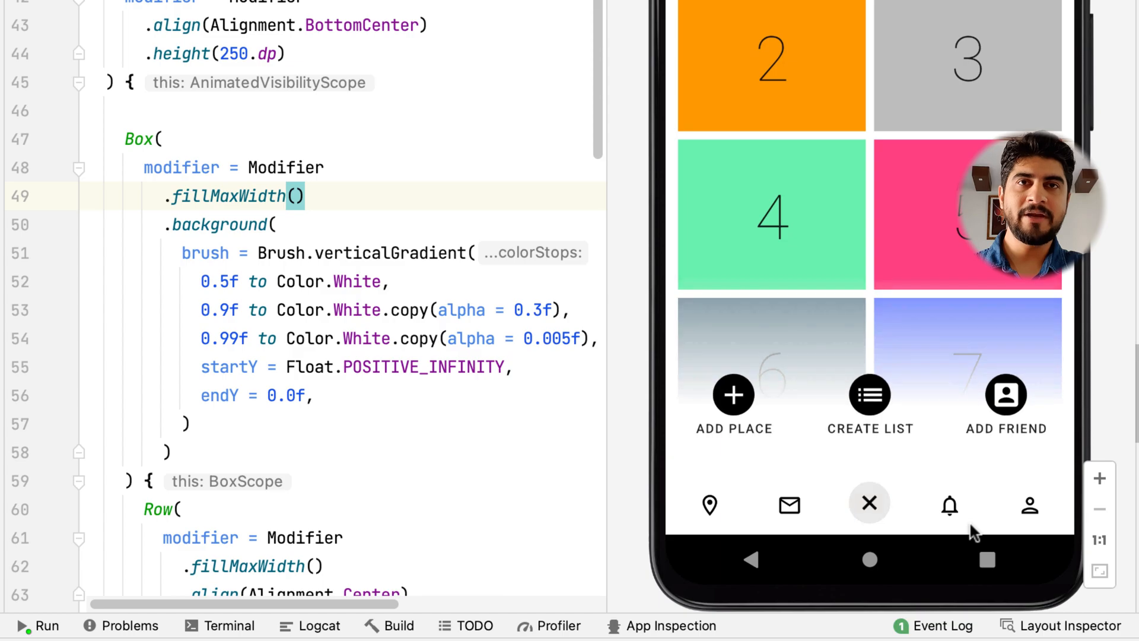
left_click(869, 505)
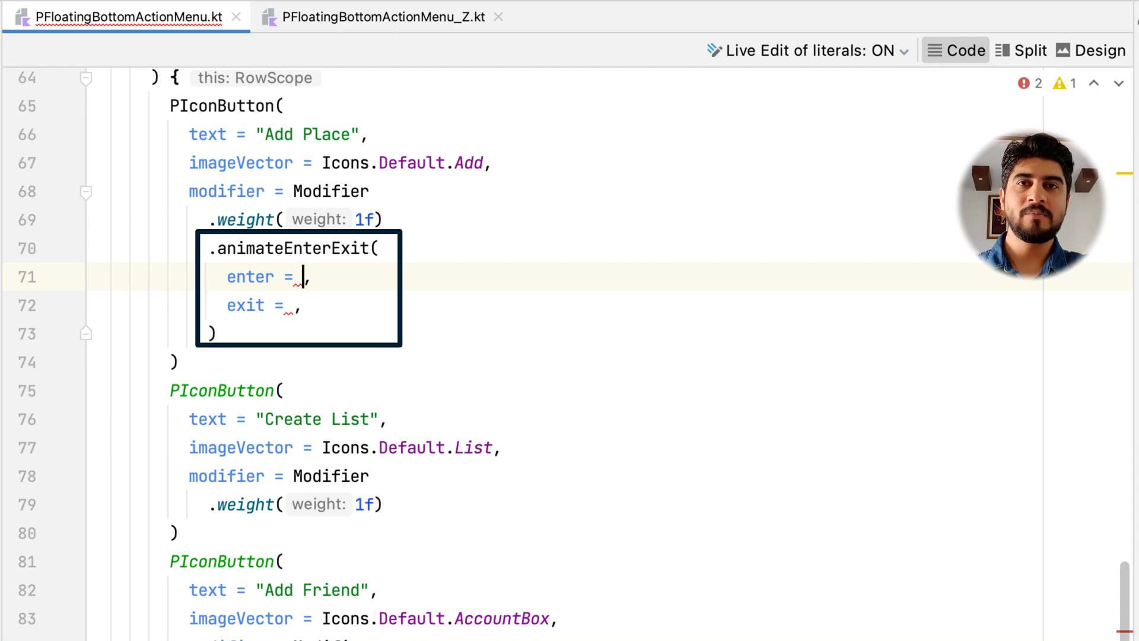
Step: Give the action buttons slideInVertically with intOffsetTweenSpec, then open the preview menu to watch the stagger
type("slideInVertically()")
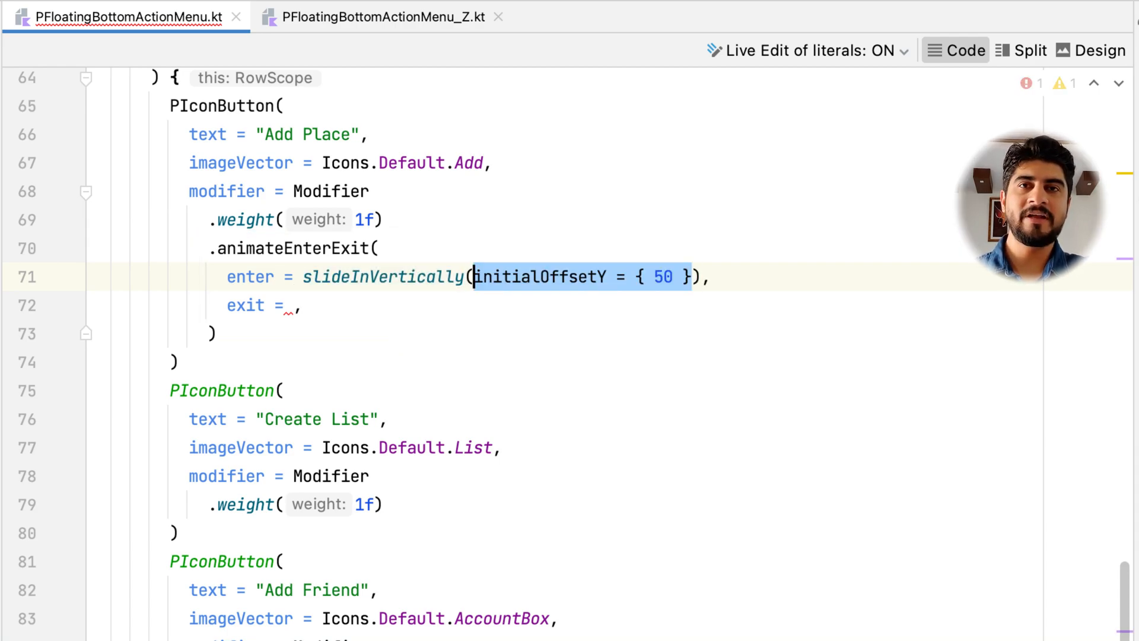
type(", animationSpec =")
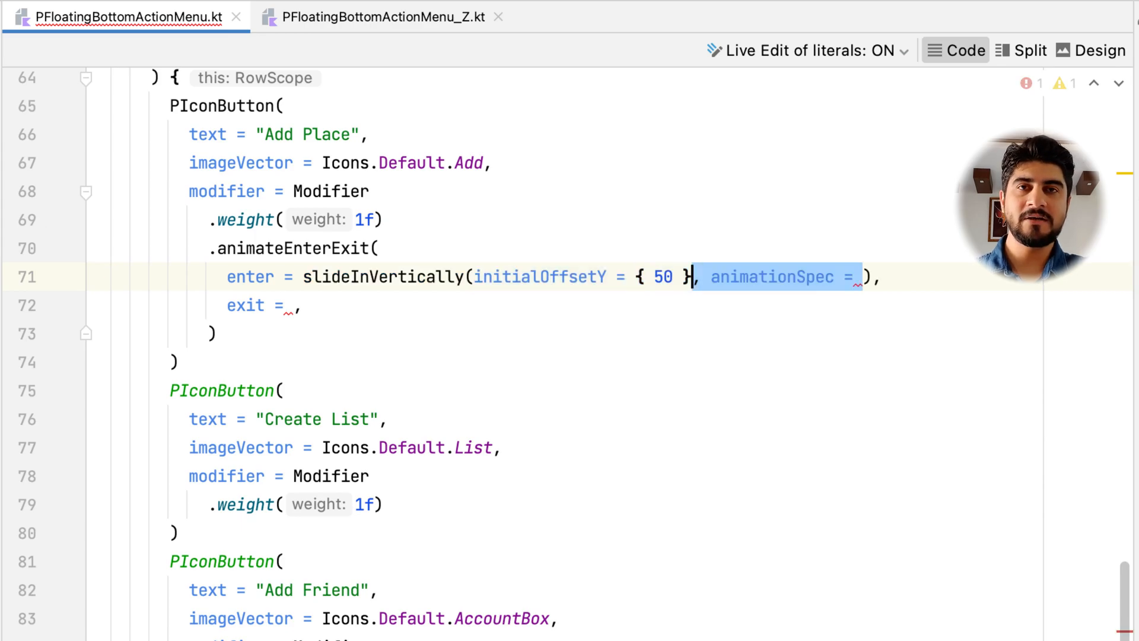
type("intOffsetTweenSpec")
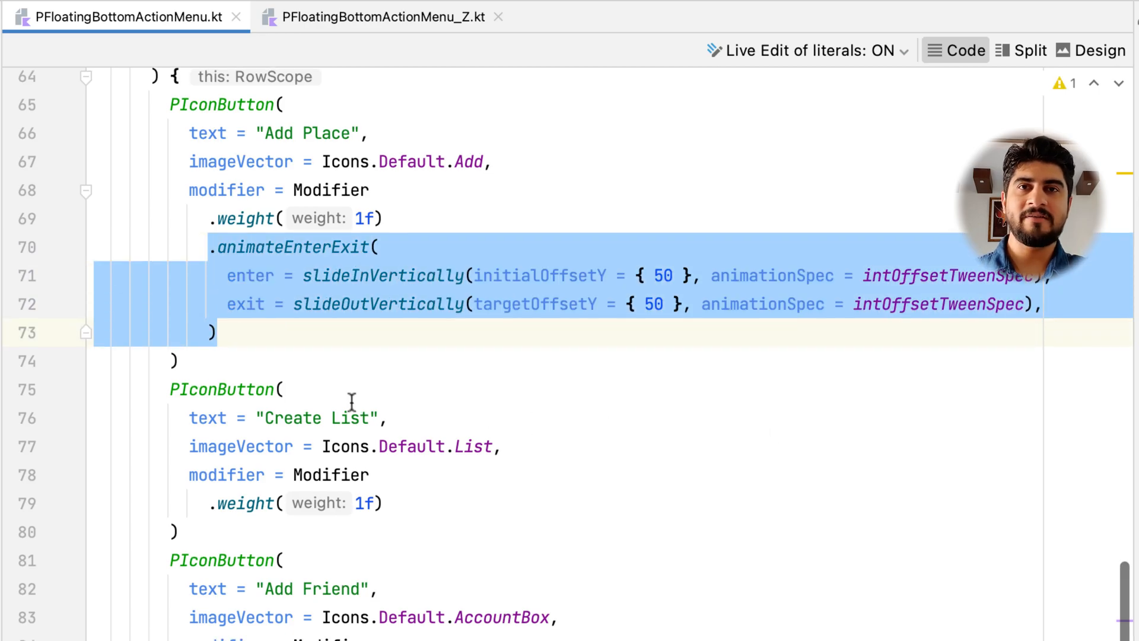
scroll("down", 3)
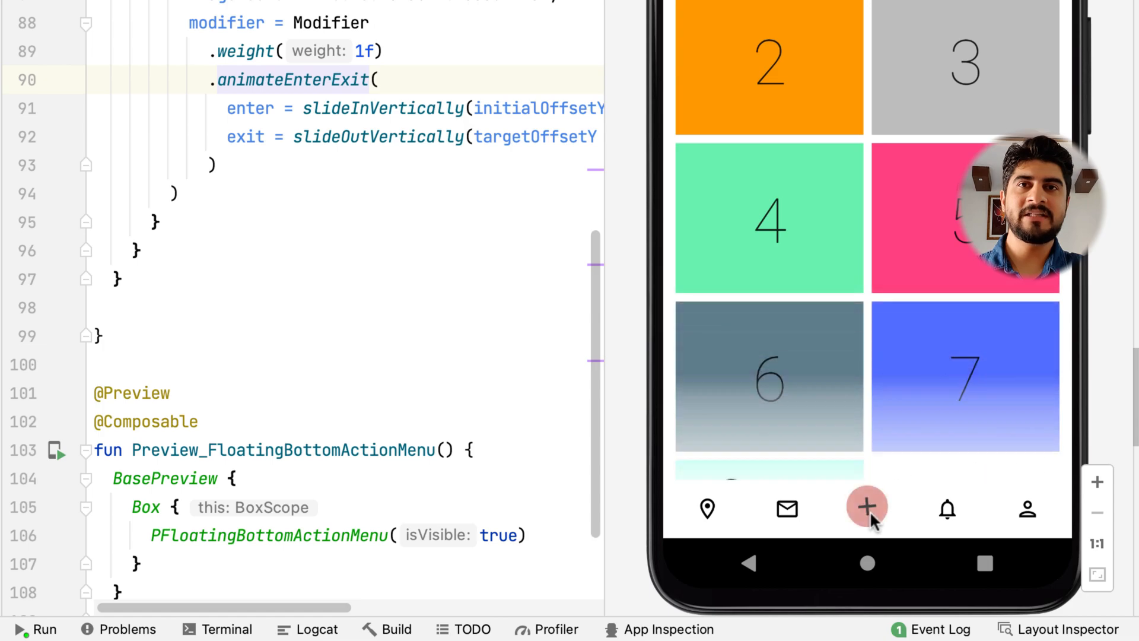
left_click(867, 509)
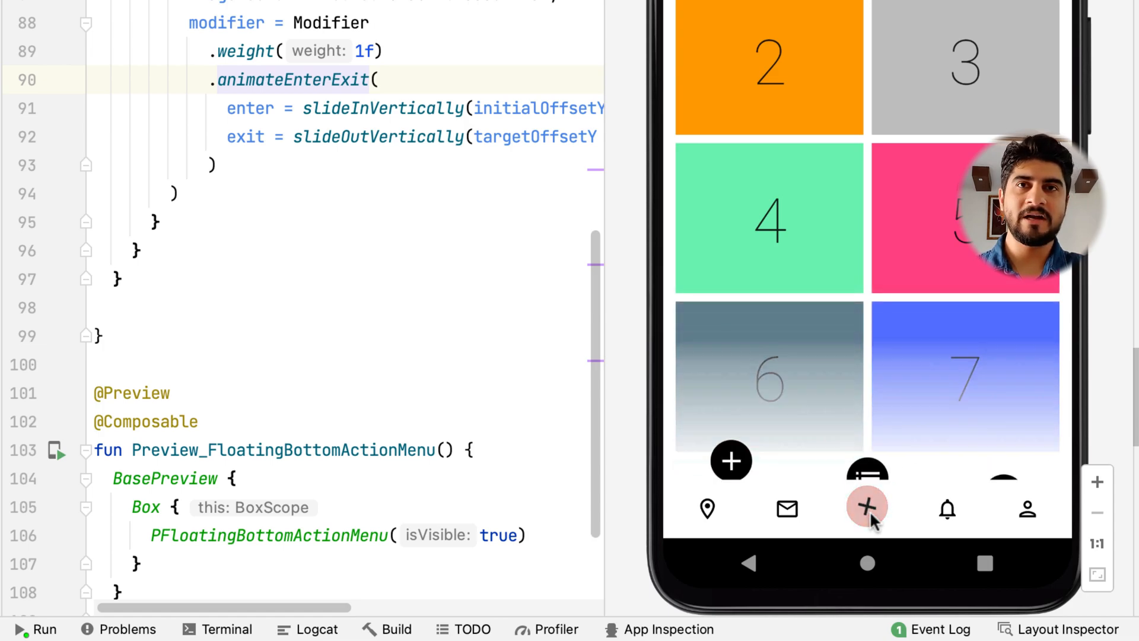